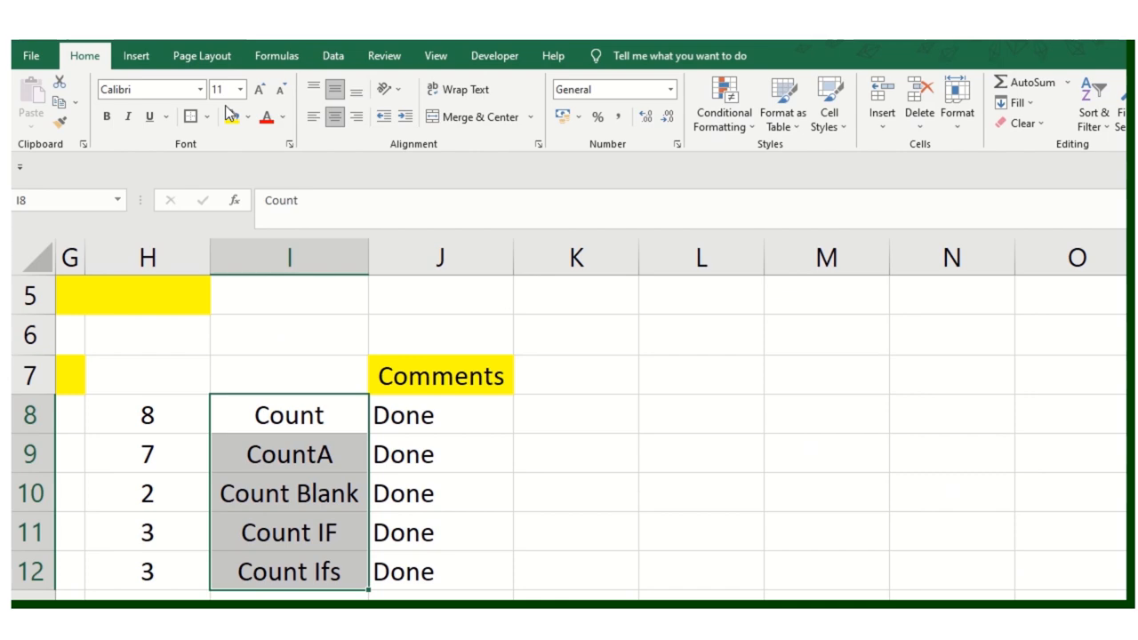
- Enter =COUNT(E8:E15) in H8 to count the Sales FY 22 figures, returning 8
left_click(575, 452)
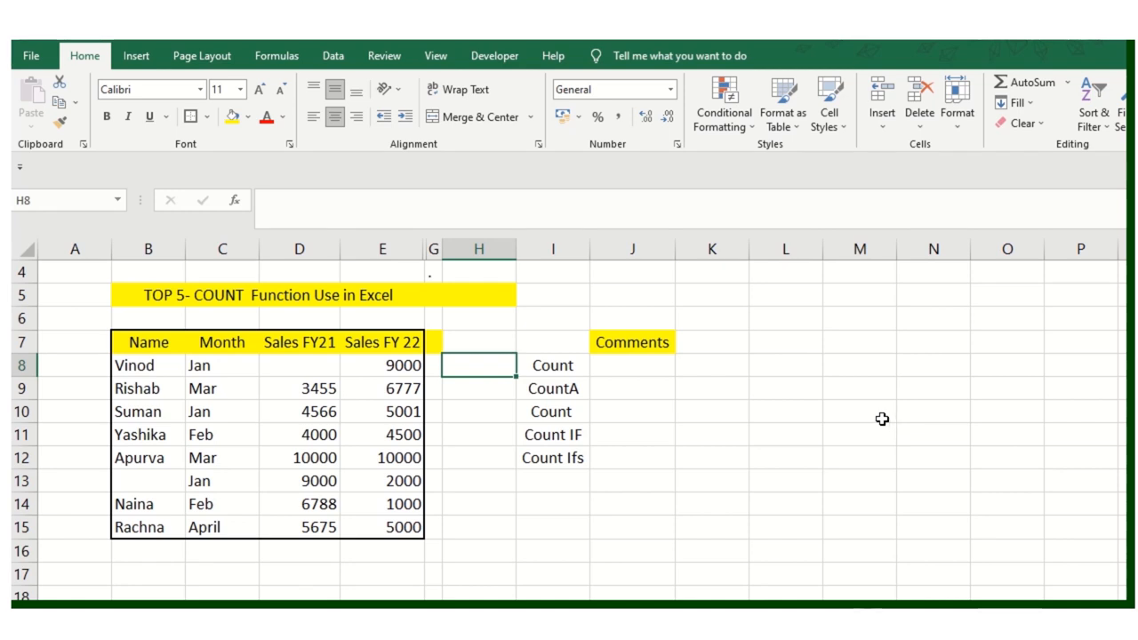
mouse_move(577, 363)
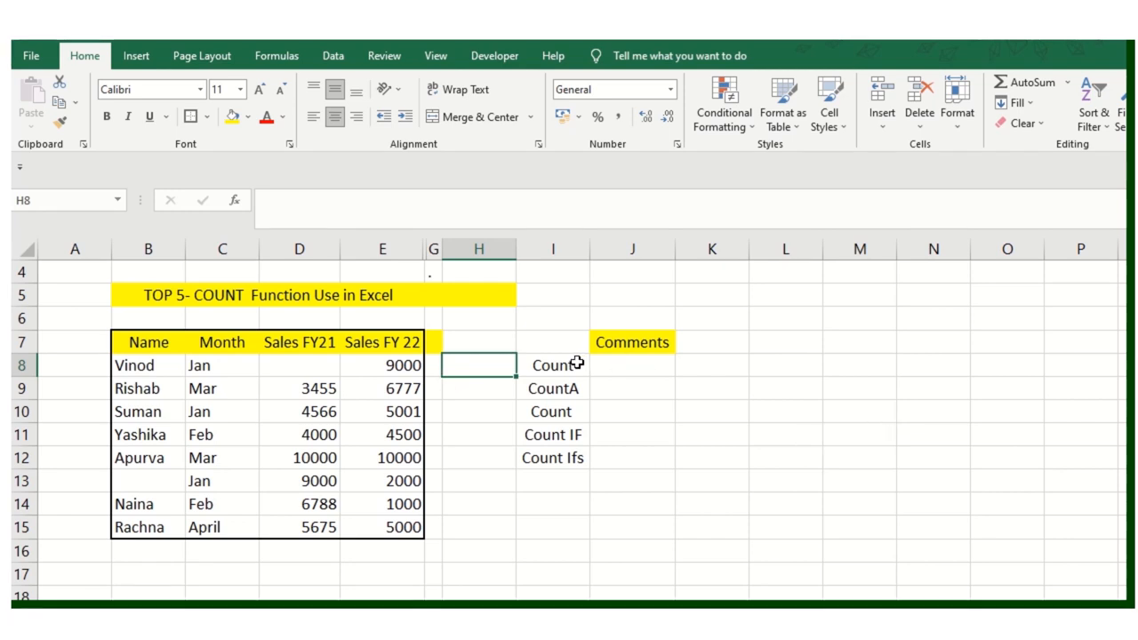
left_click(632, 434)
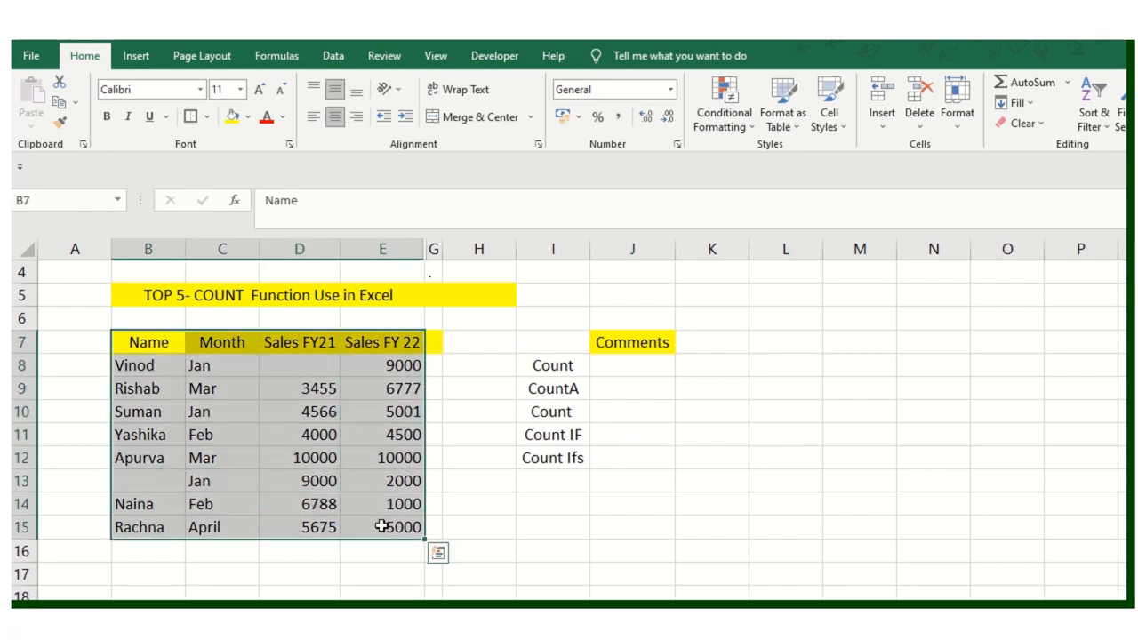
left_click(478, 366)
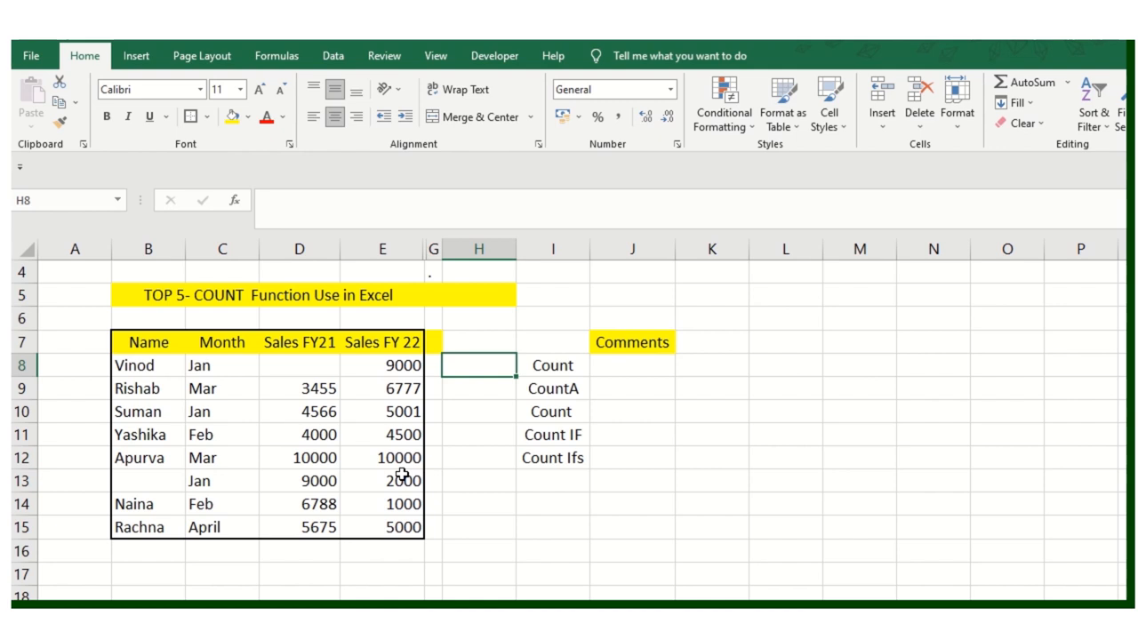
type("=")
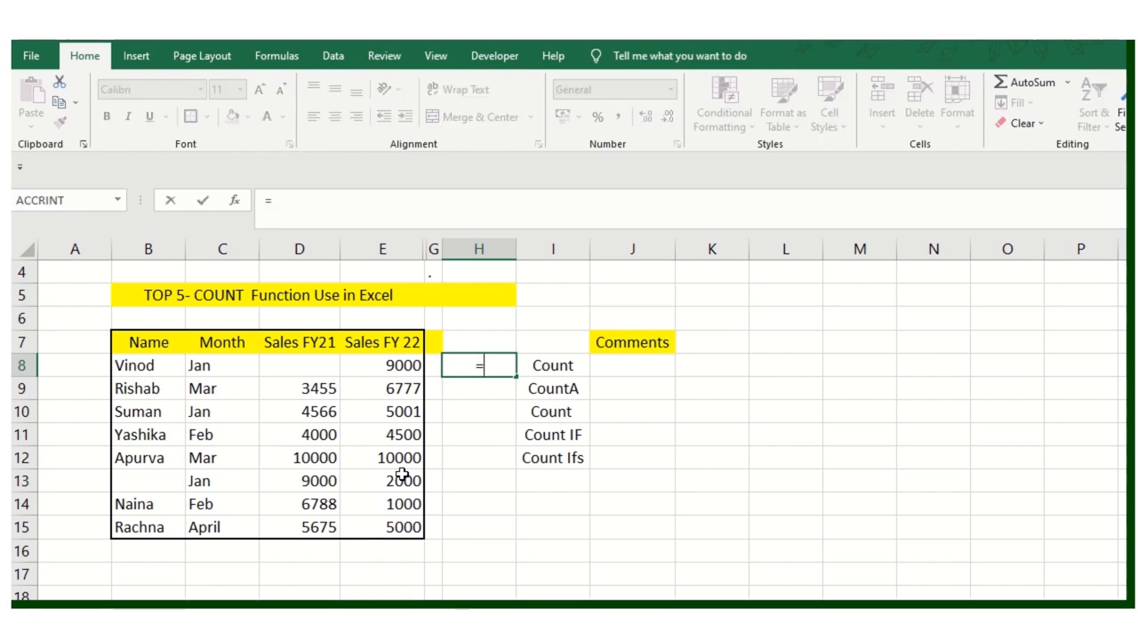
type("cOUN")
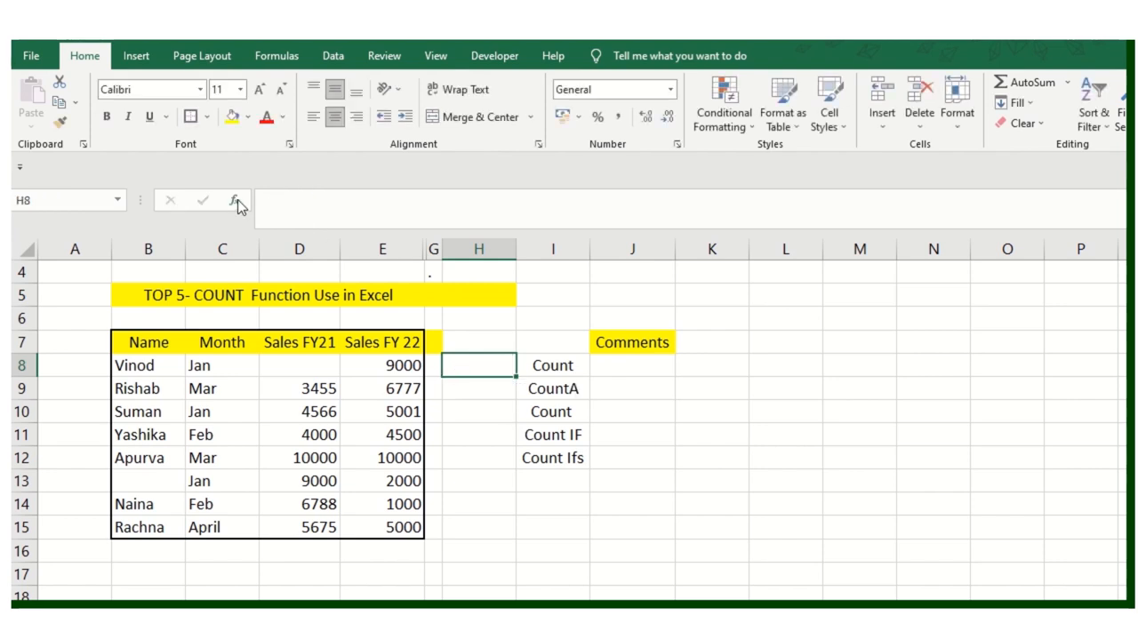
left_click(228, 200)
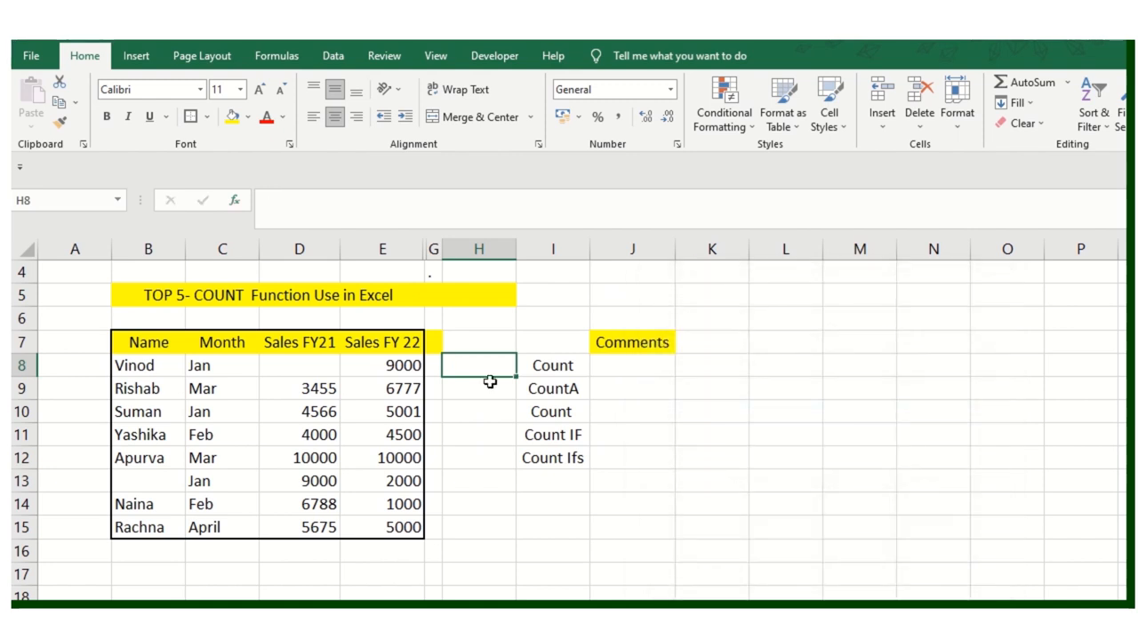
type("=")
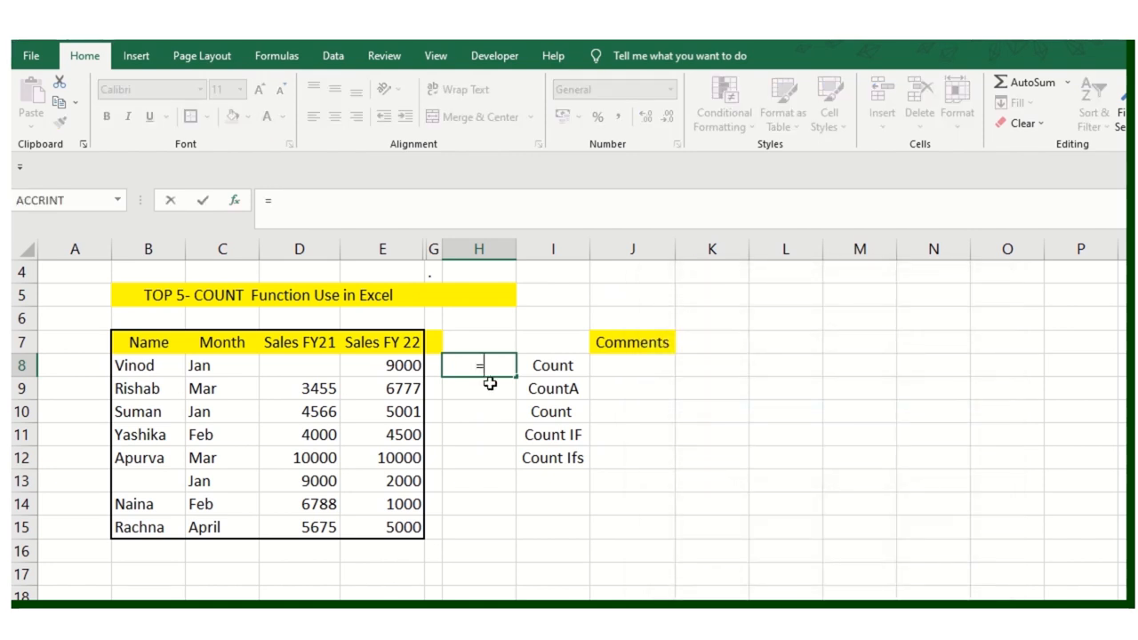
type("COUNT(")
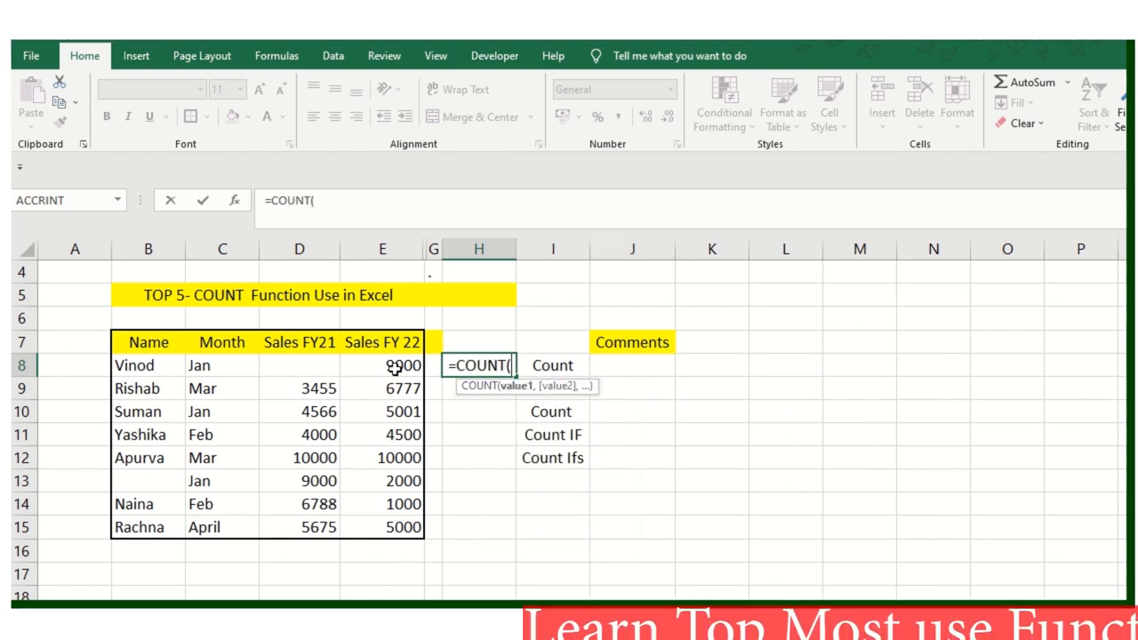
left_click_drag(382, 364, 382, 504)
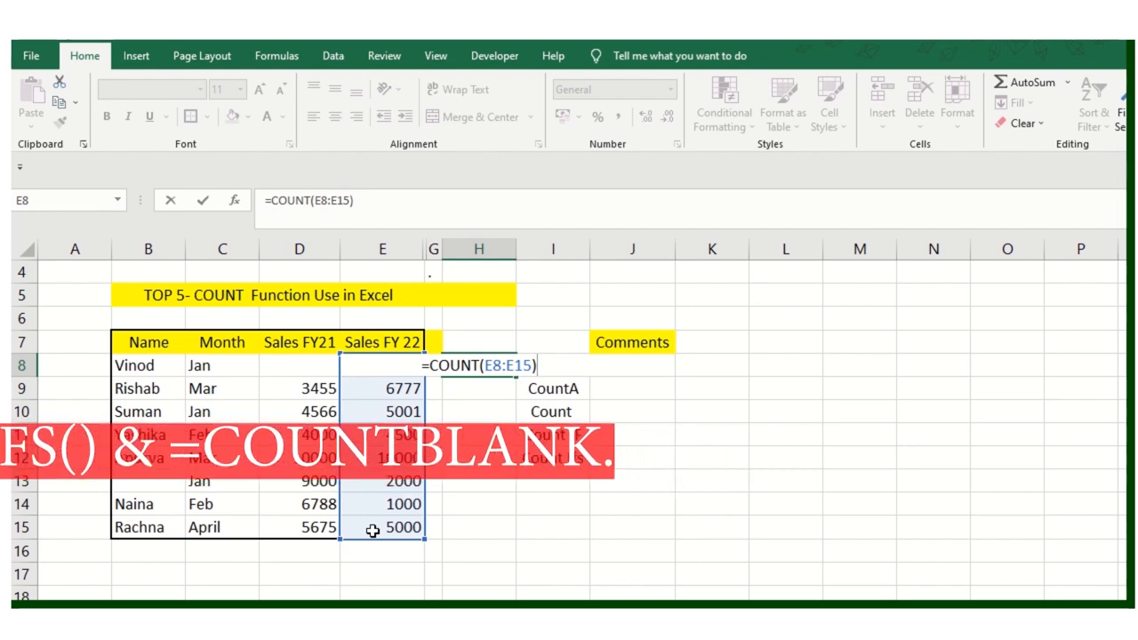
key("Return")
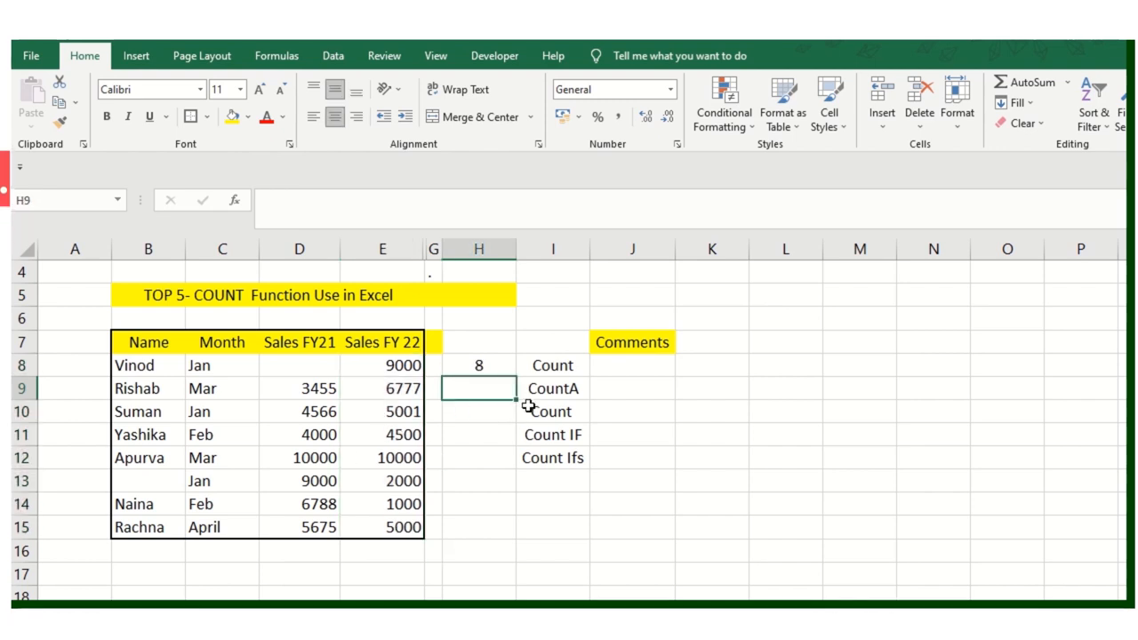
- Type Done in J8, the Count row's comment cell
left_click(632, 365)
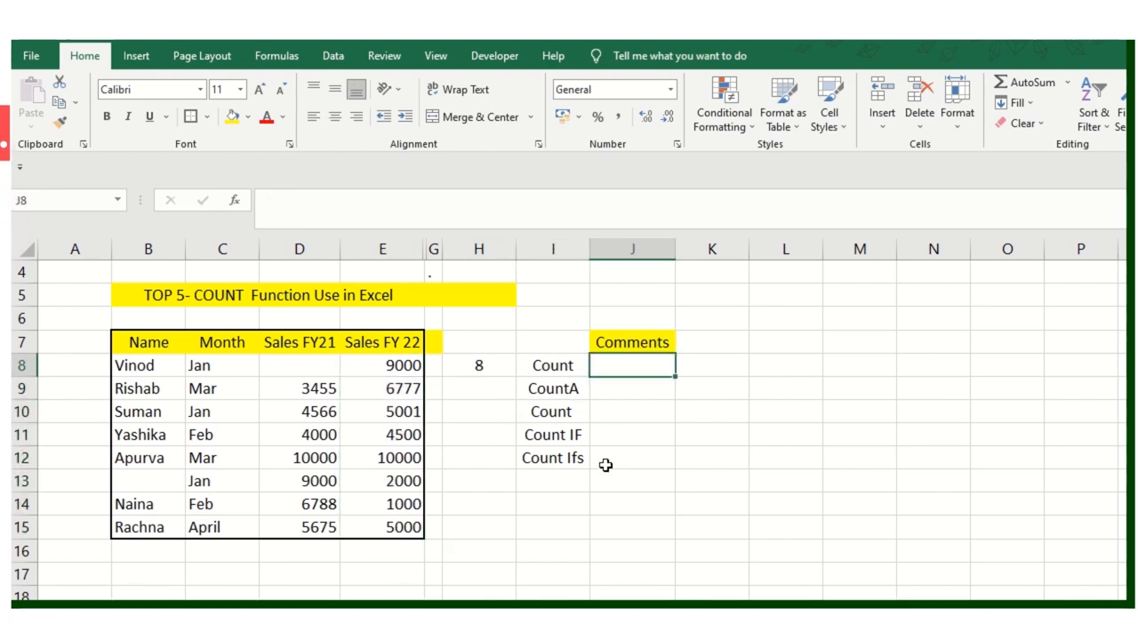
type("Done")
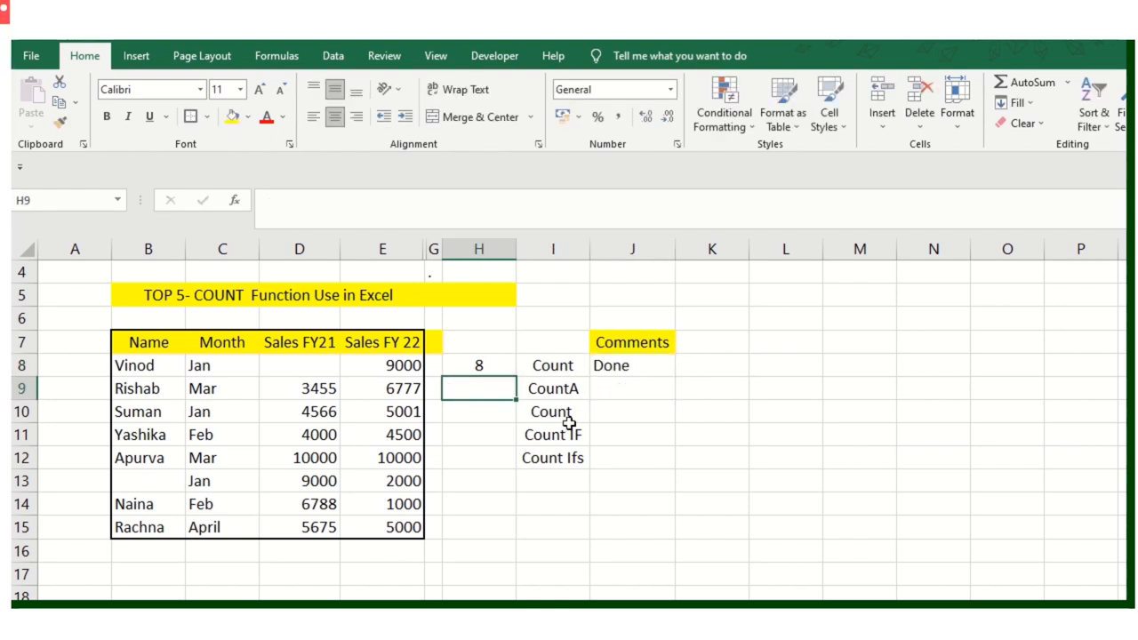
mouse_move(514, 415)
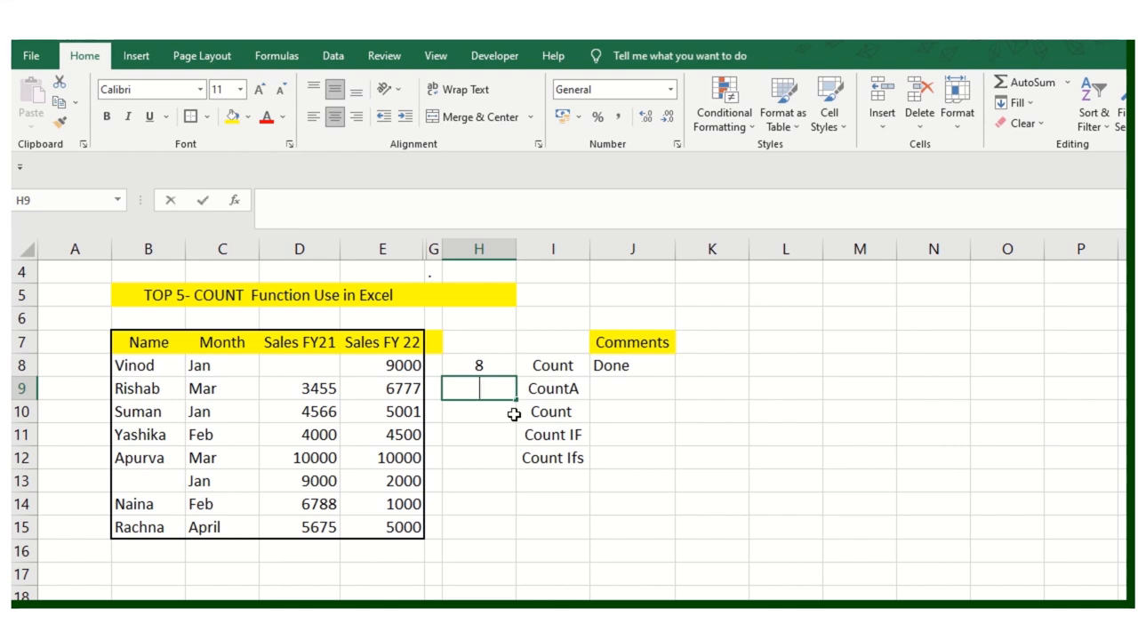
- Enter =COUNTA(D8:D15) in H9 returning 7, and select column I for a blank column
type("=")
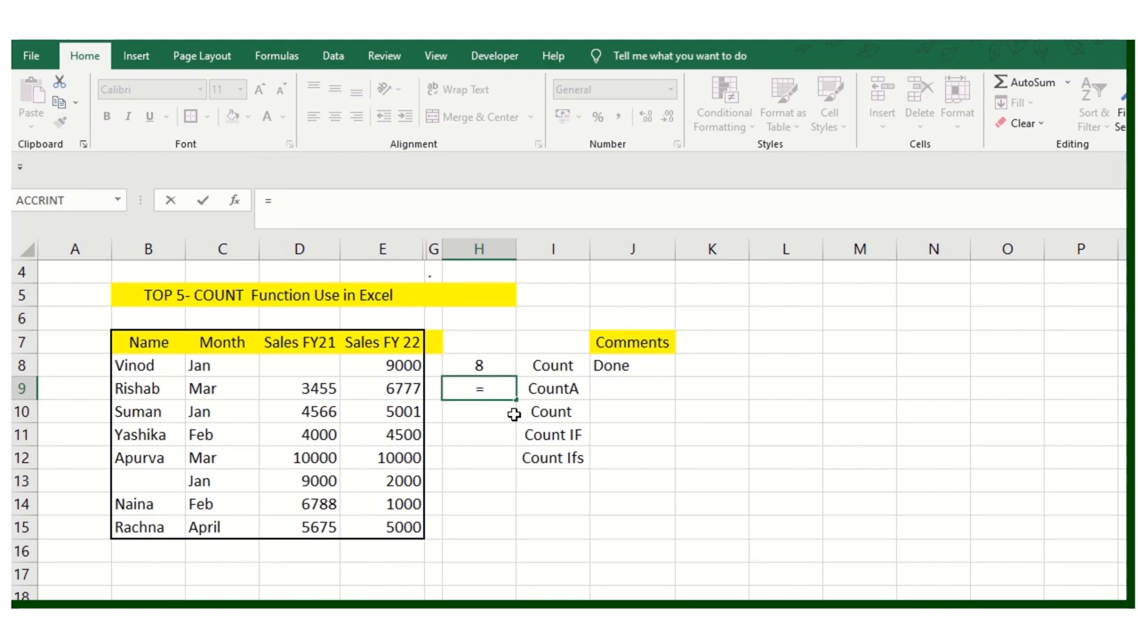
type("count")
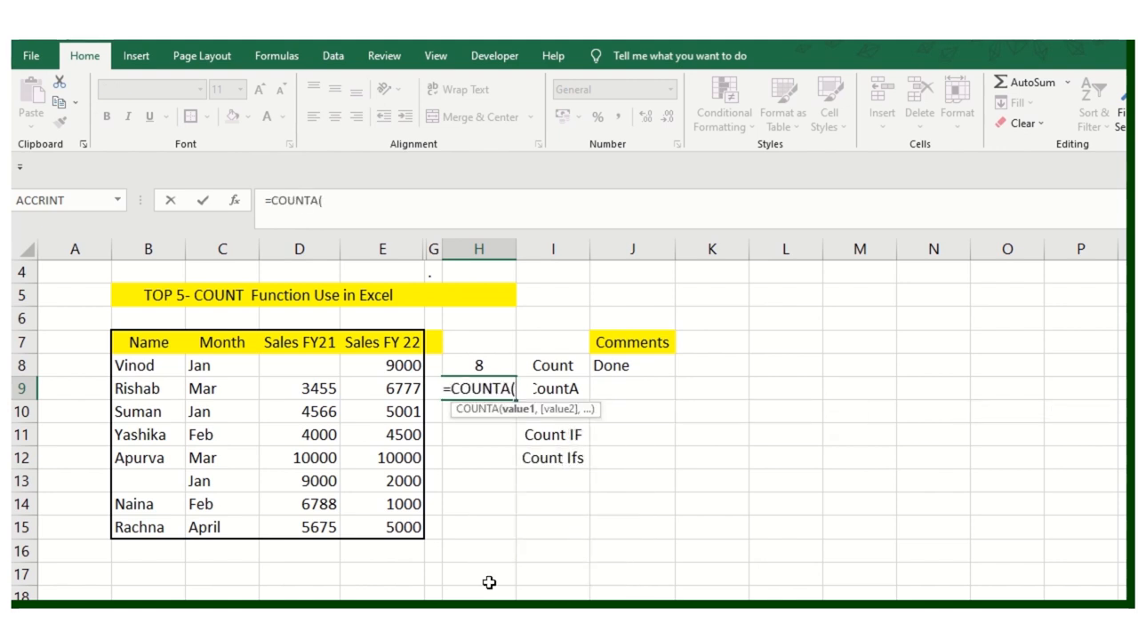
mouse_move(313, 364)
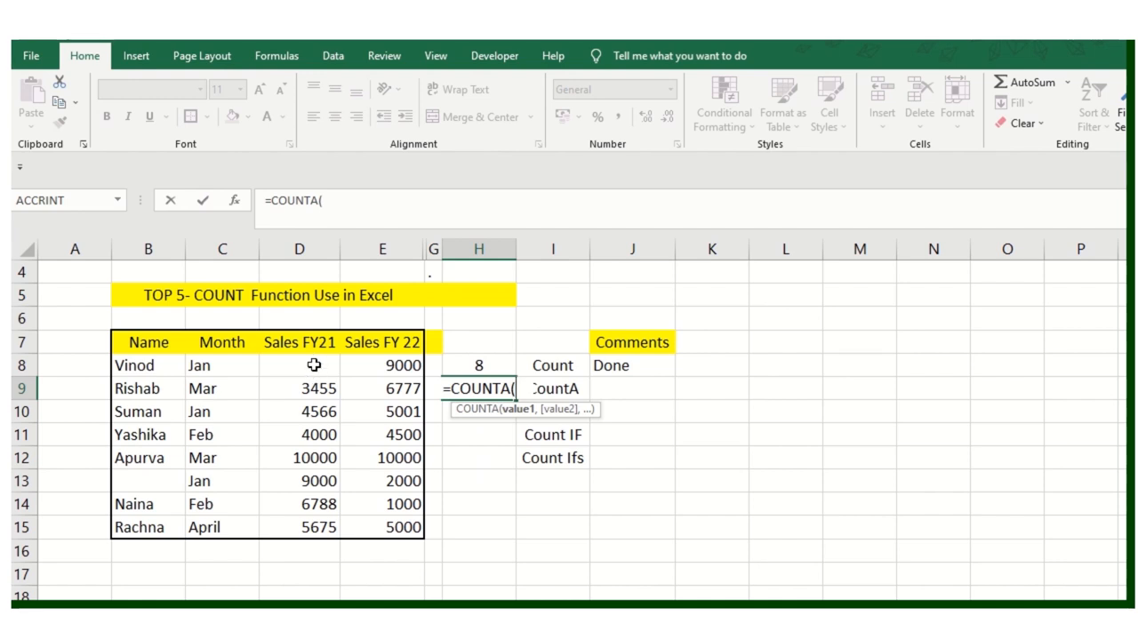
left_click_drag(313, 365, 299, 516)
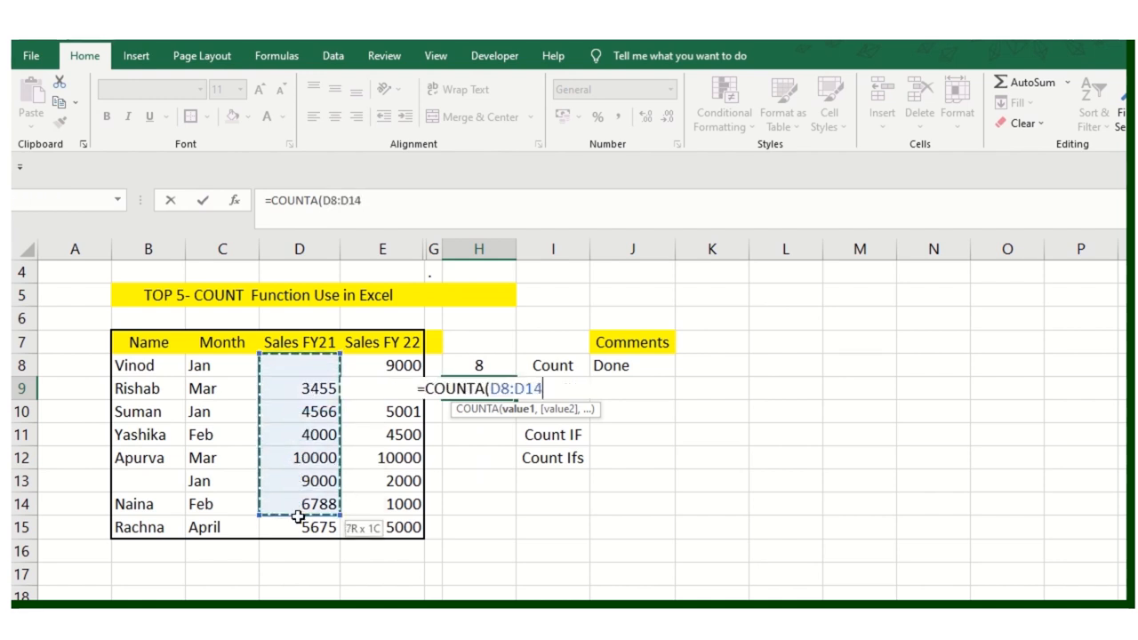
left_click_drag(299, 511, 298, 526)
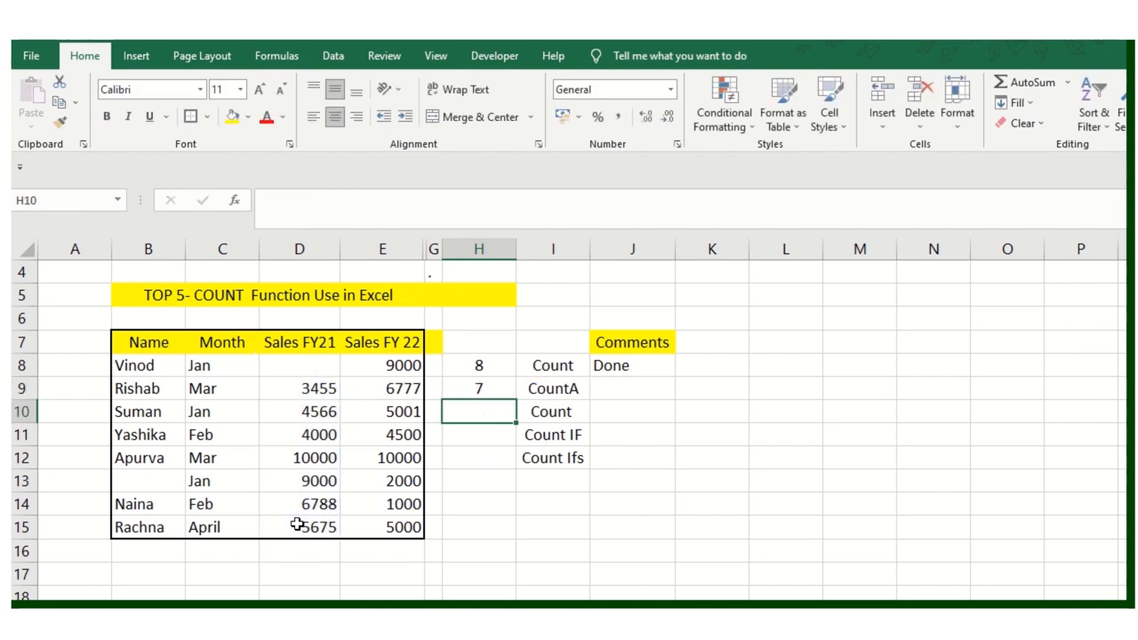
left_click(479, 388)
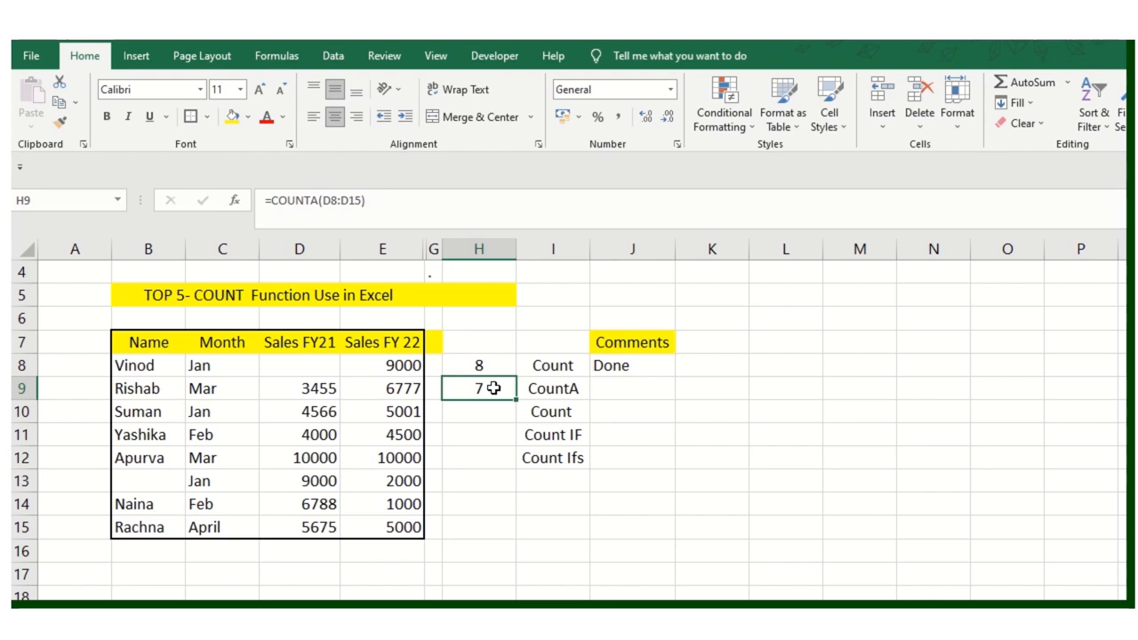
left_click(552, 365)
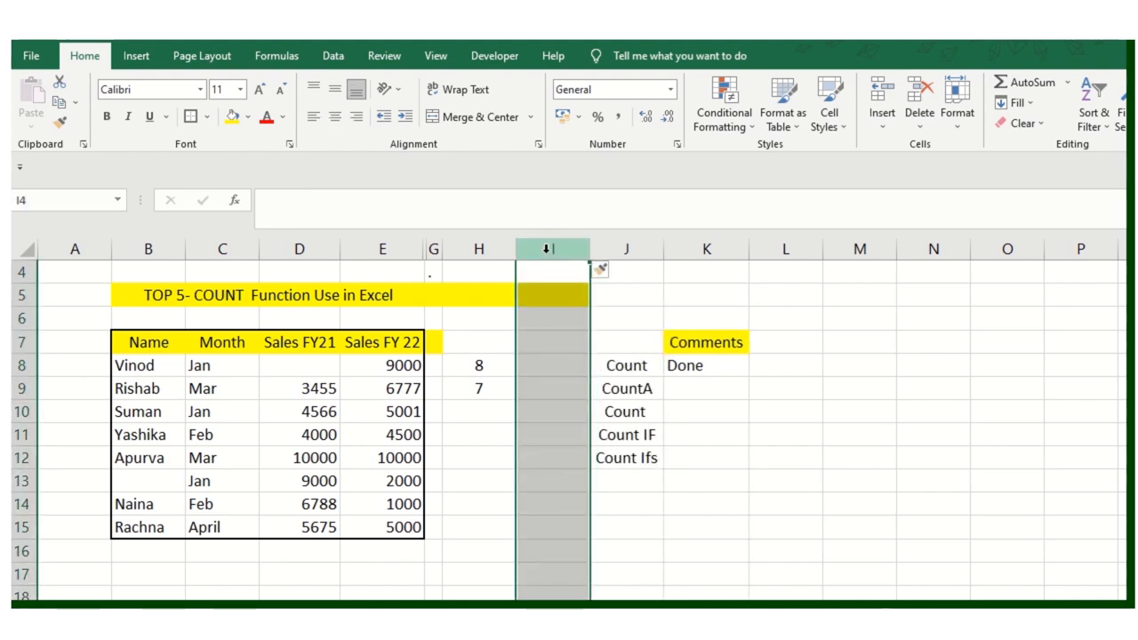
- Count the names B8:B15 with COUNT in I8, returning 0
left_click(552, 341)
type("Text")
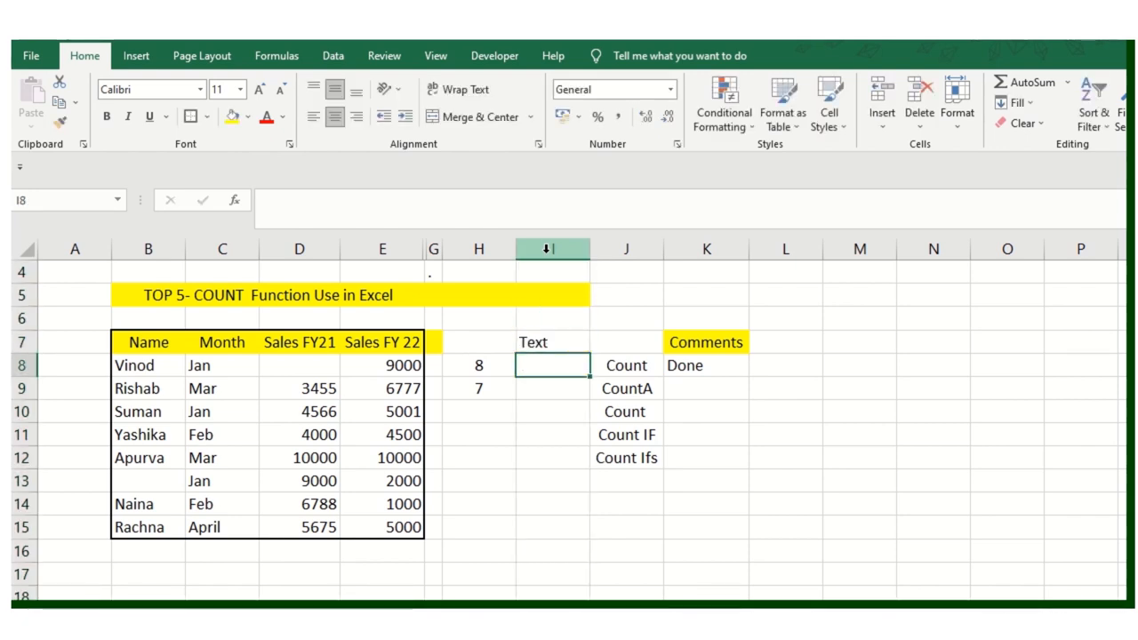
type("=c")
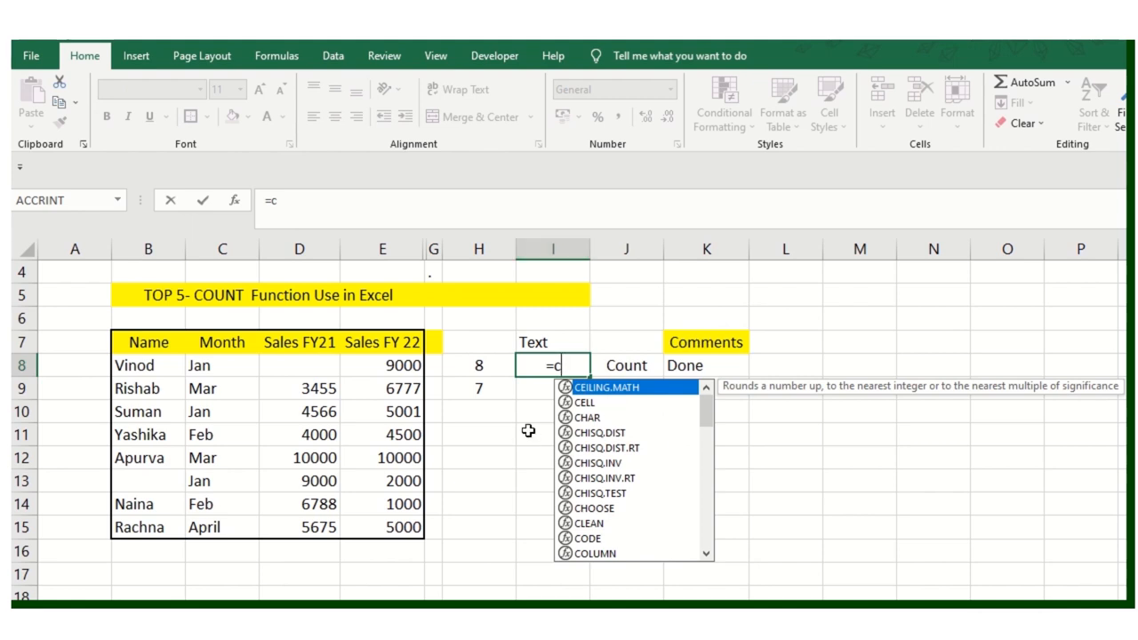
type("ount")
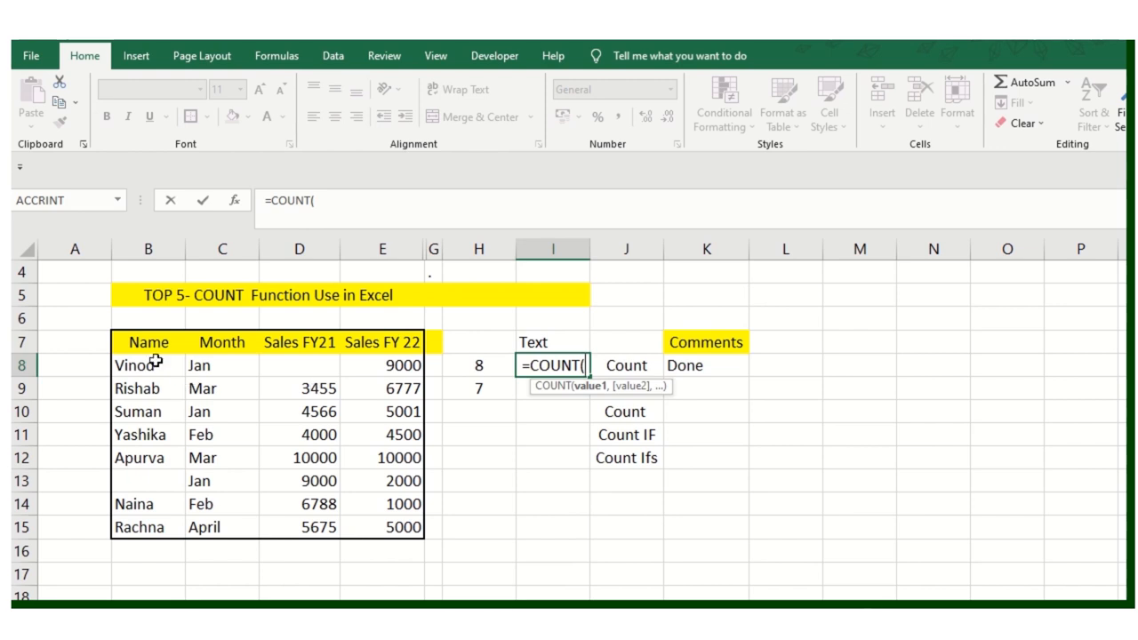
left_click_drag(147, 365, 148, 527)
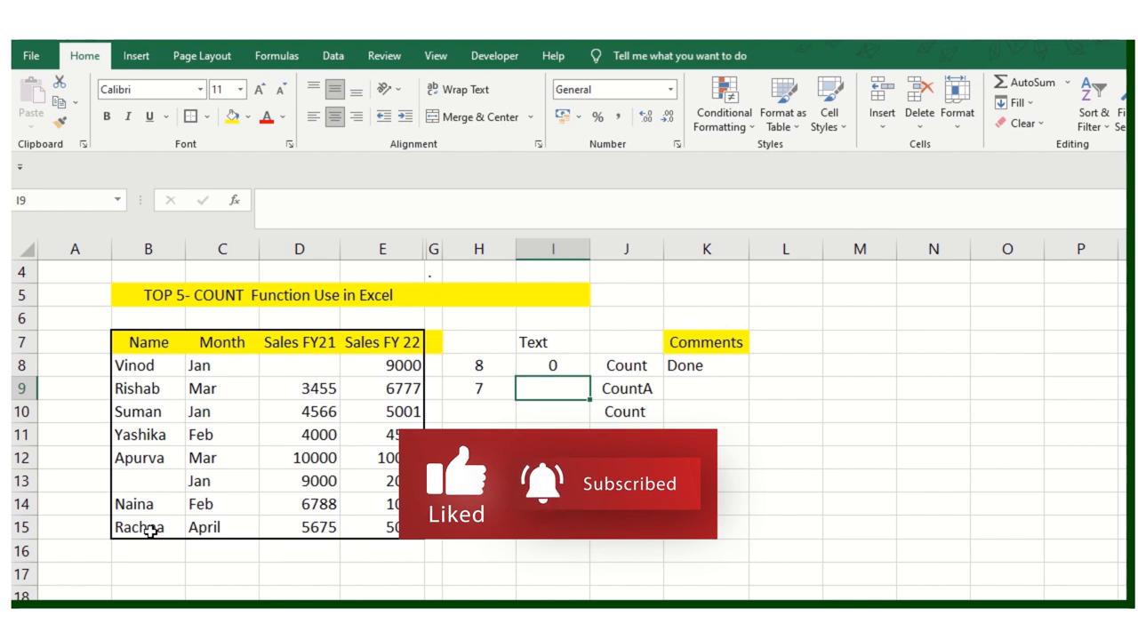
- Enter =COUNTA(B8:B15) in I9 to count the names, returning 7
type("=c")
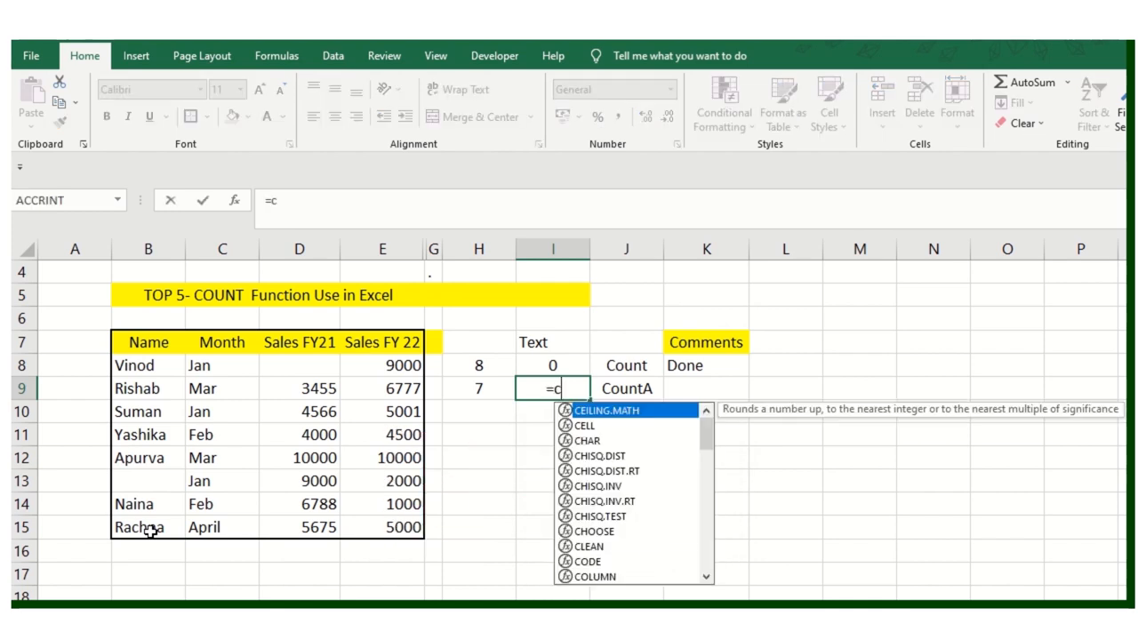
type("ount")
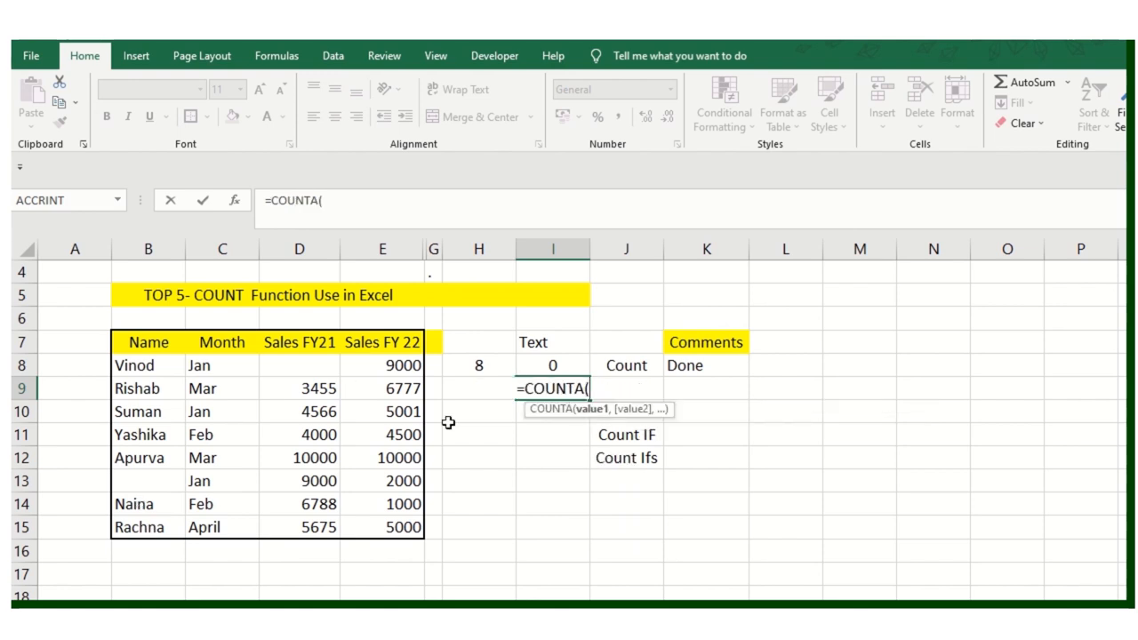
left_click_drag(147, 365, 147, 527)
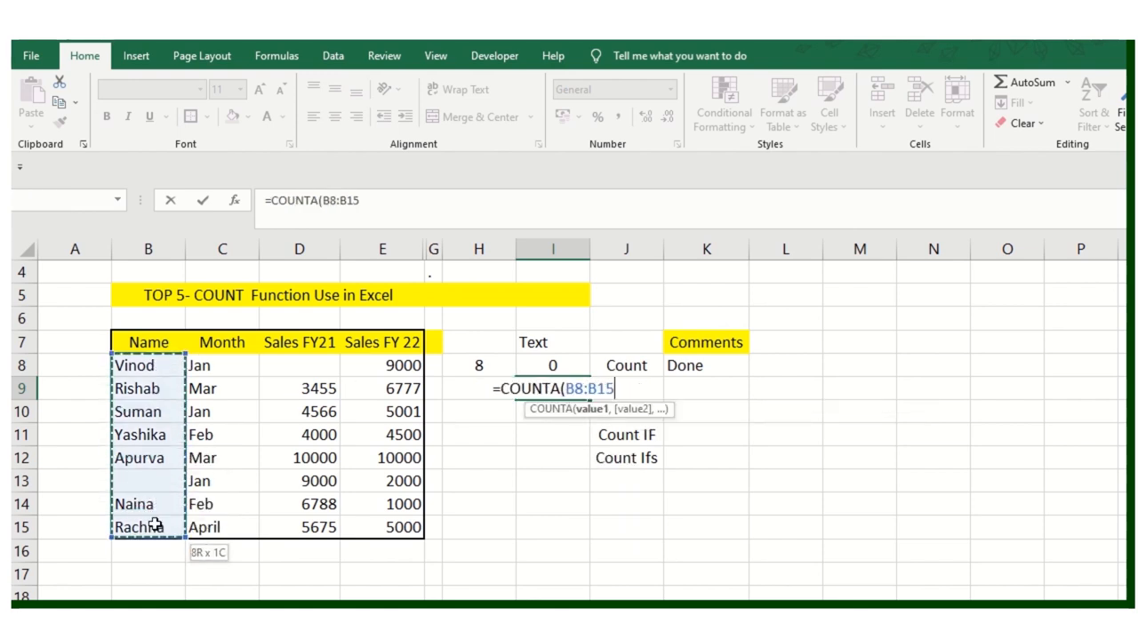
type(")")
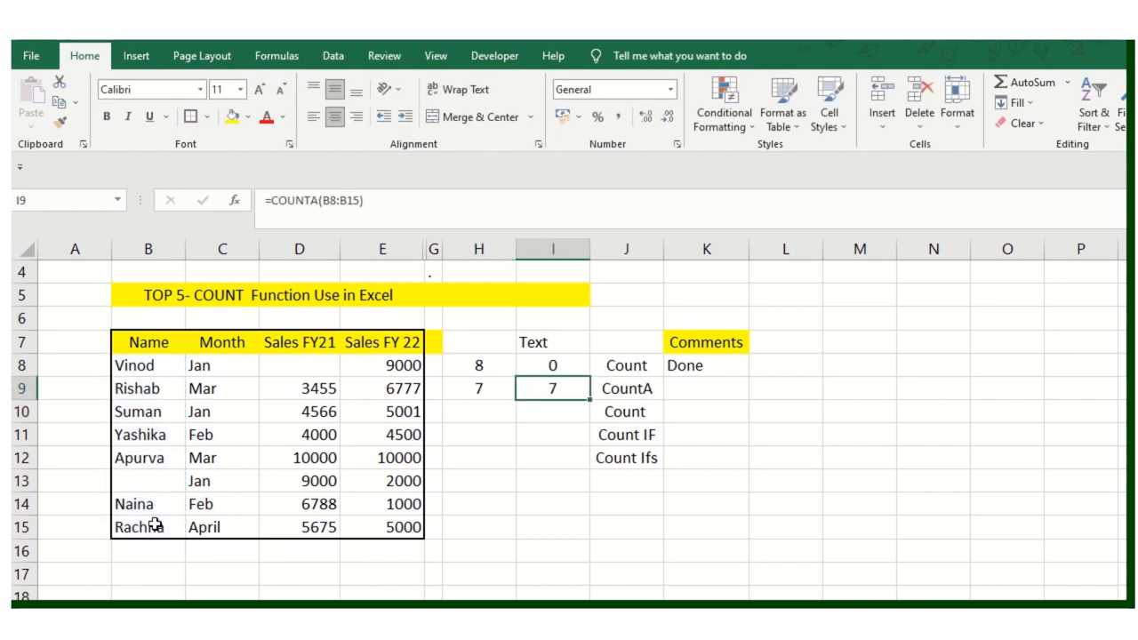
left_click(479, 388)
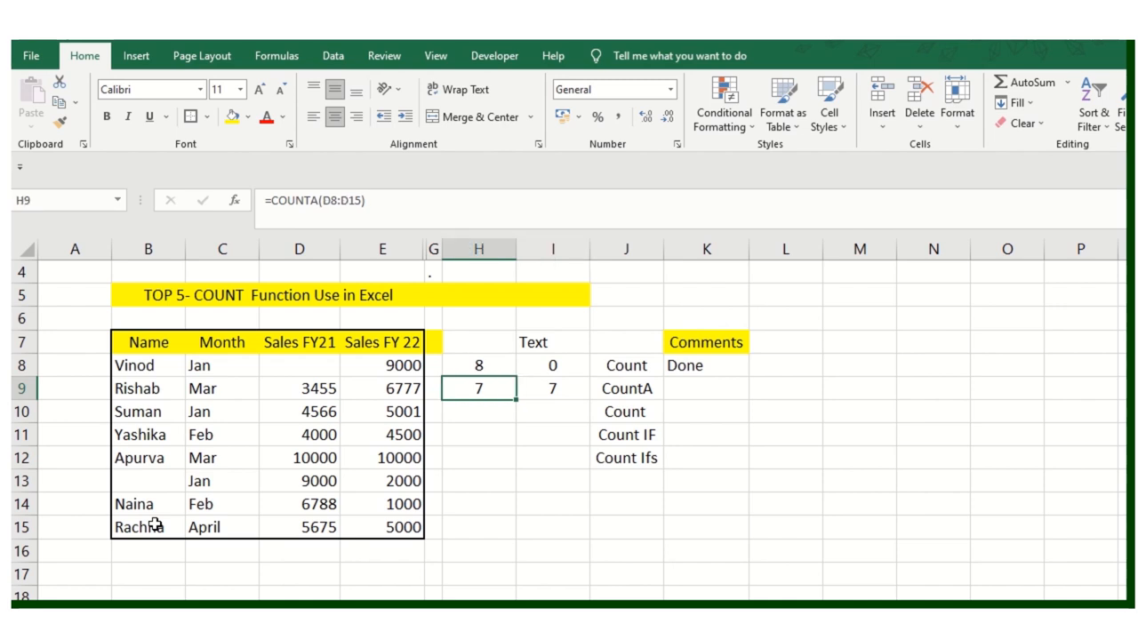
left_click(626, 388)
type("Done")
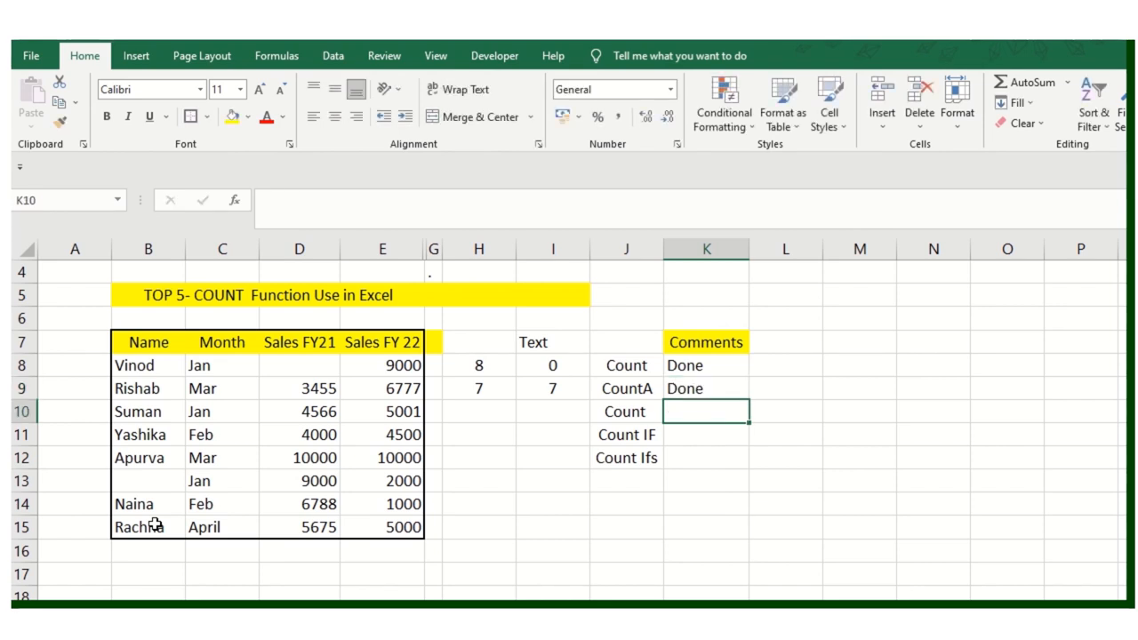
mouse_move(364, 365)
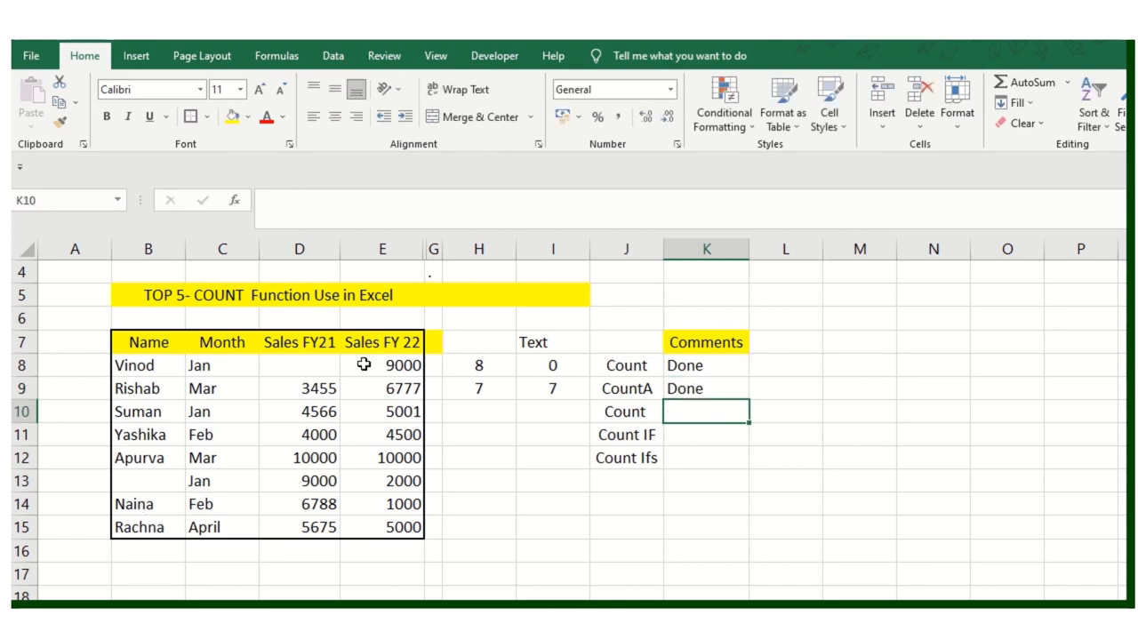
- Enter =COUNTBLANK(B8:E15) in H10 over the whole sales table, returning 2
left_click(626, 410)
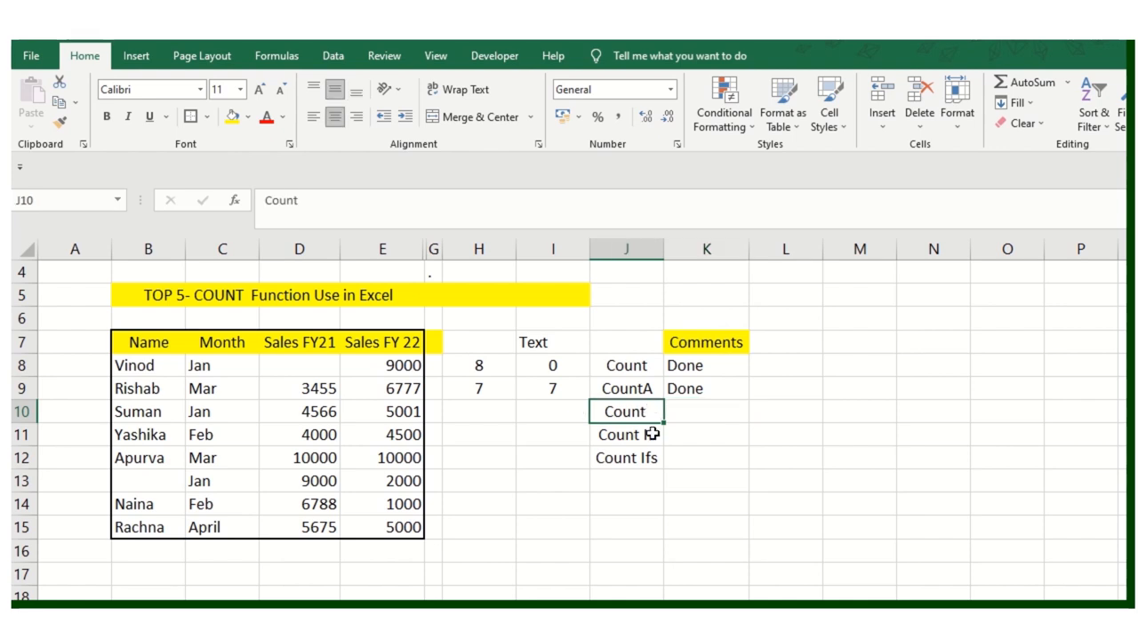
left_click(478, 411)
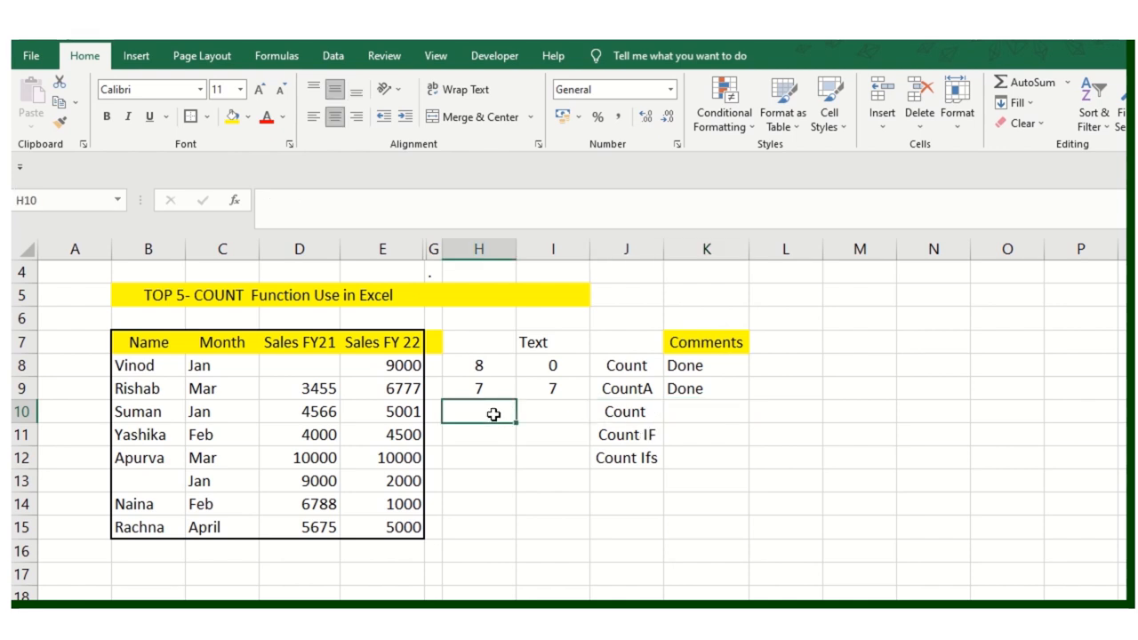
type("=coun")
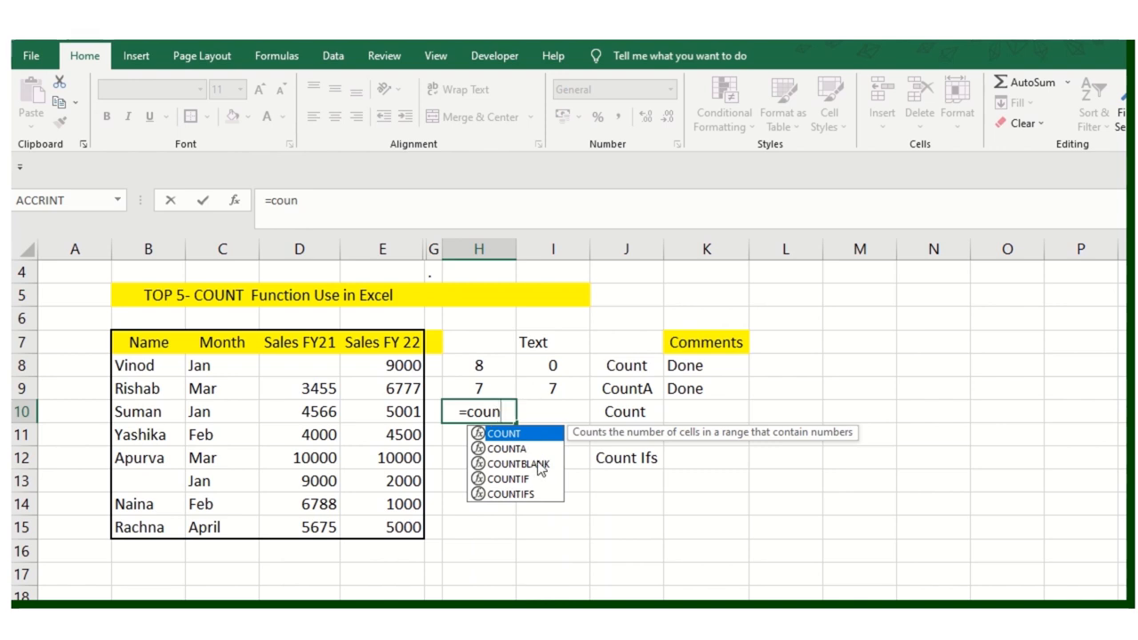
double_click(508, 464)
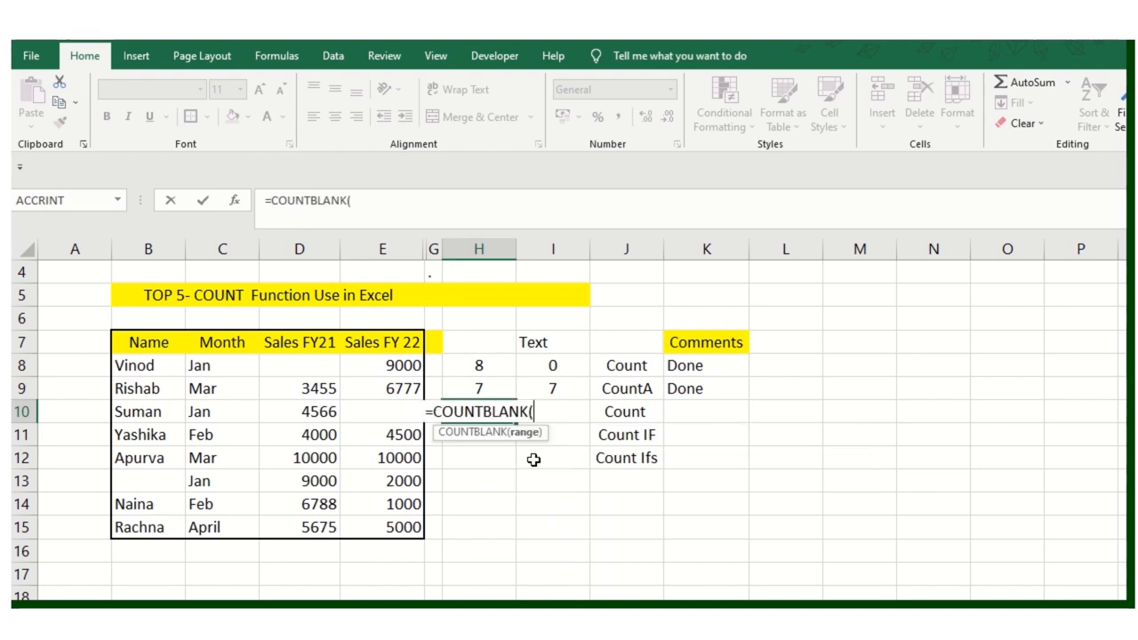
mouse_move(211, 365)
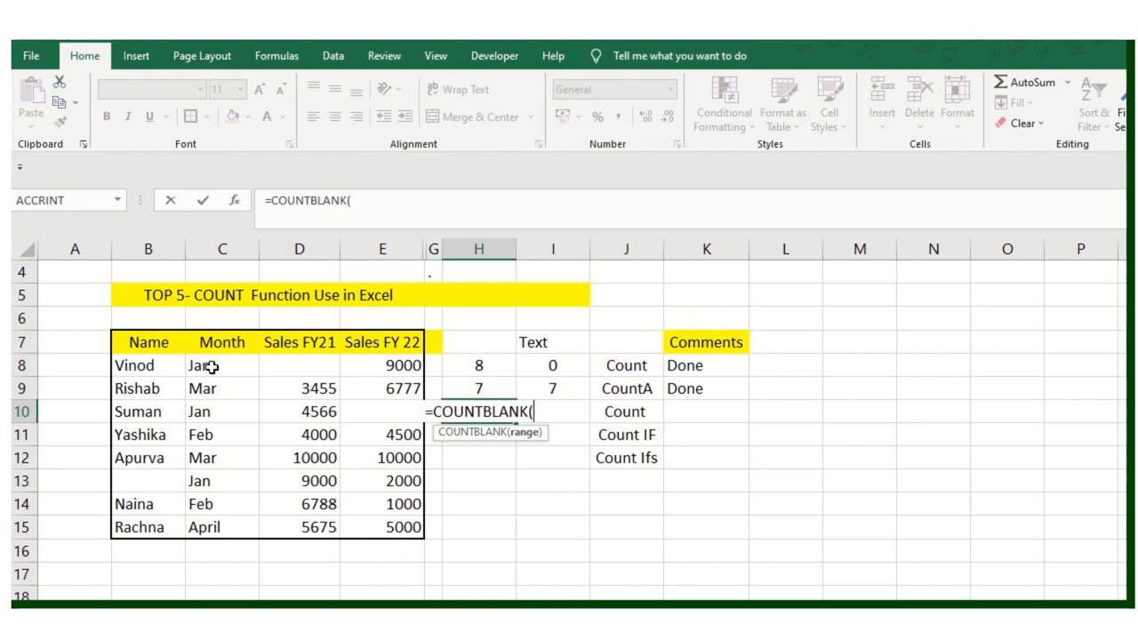
left_click_drag(134, 365, 382, 527)
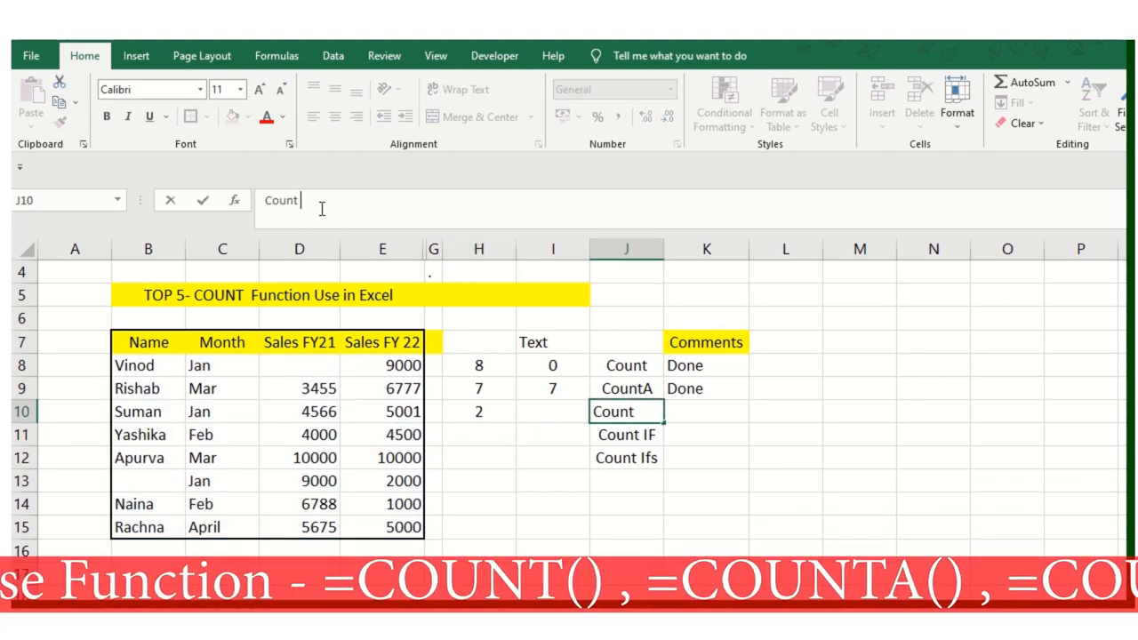
- Relabel the third row Count Blank and bring up the Text column's options
type("Bal")
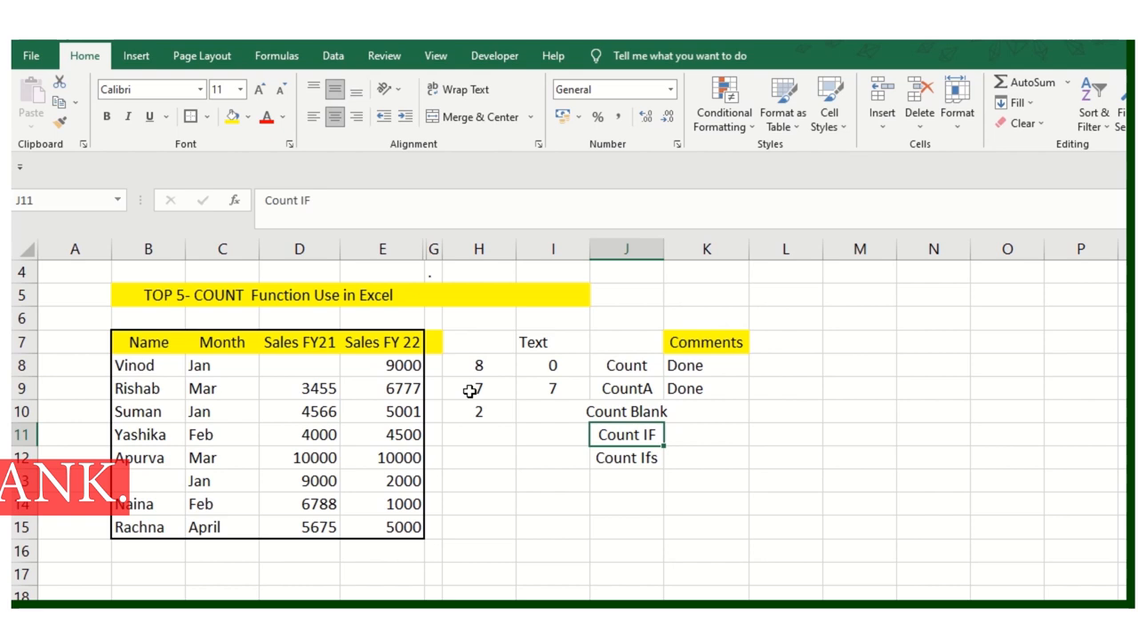
left_click(478, 411)
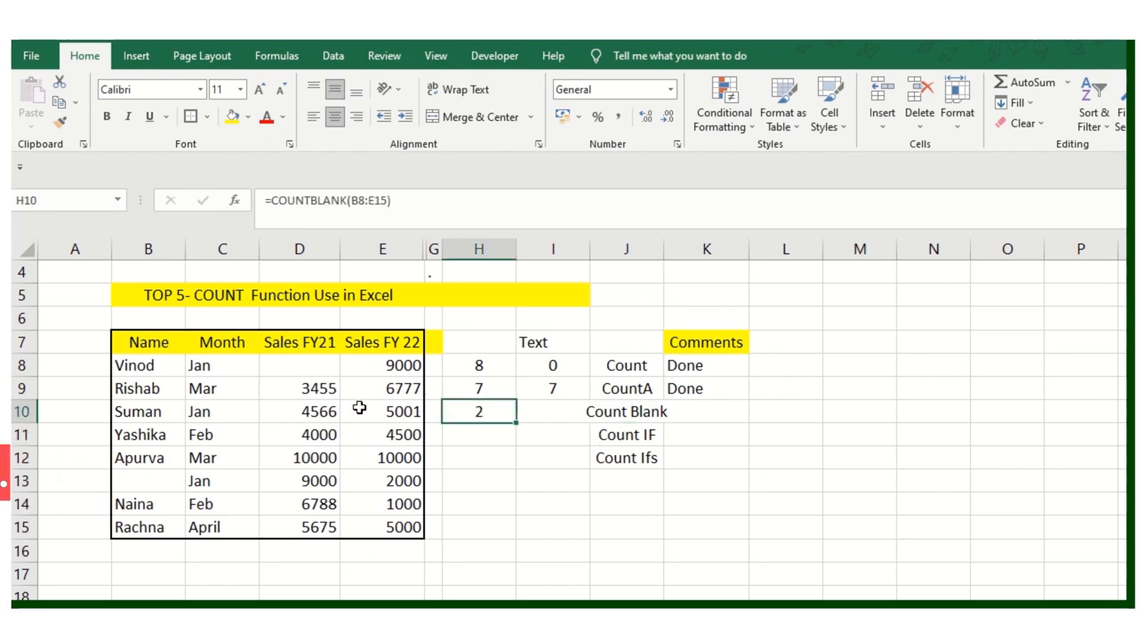
mouse_move(560, 411)
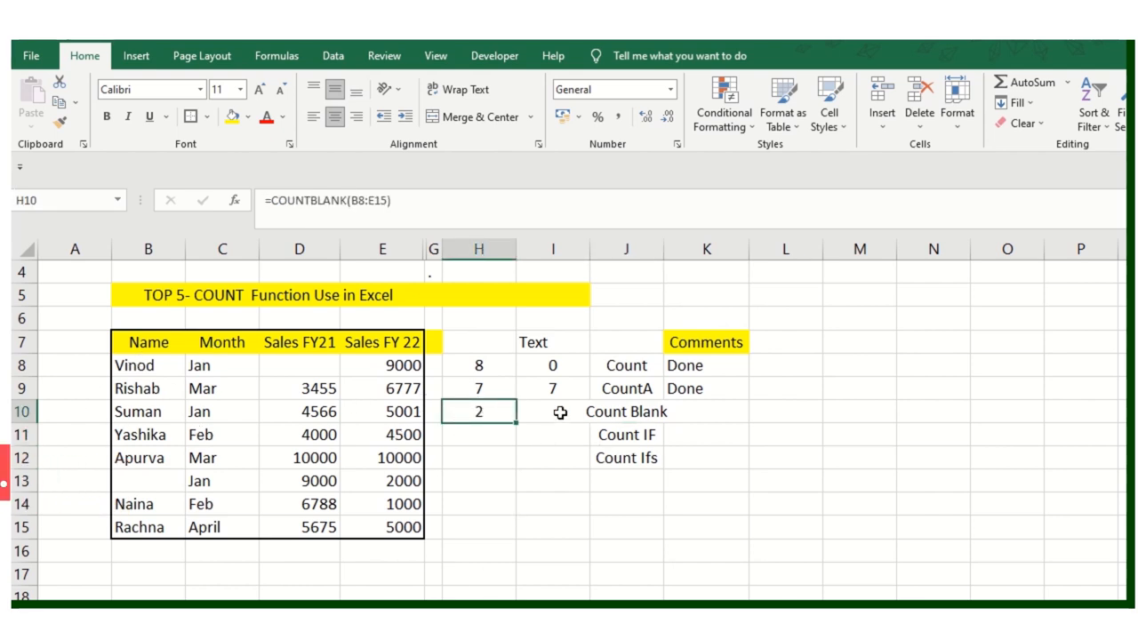
right_click(553, 249)
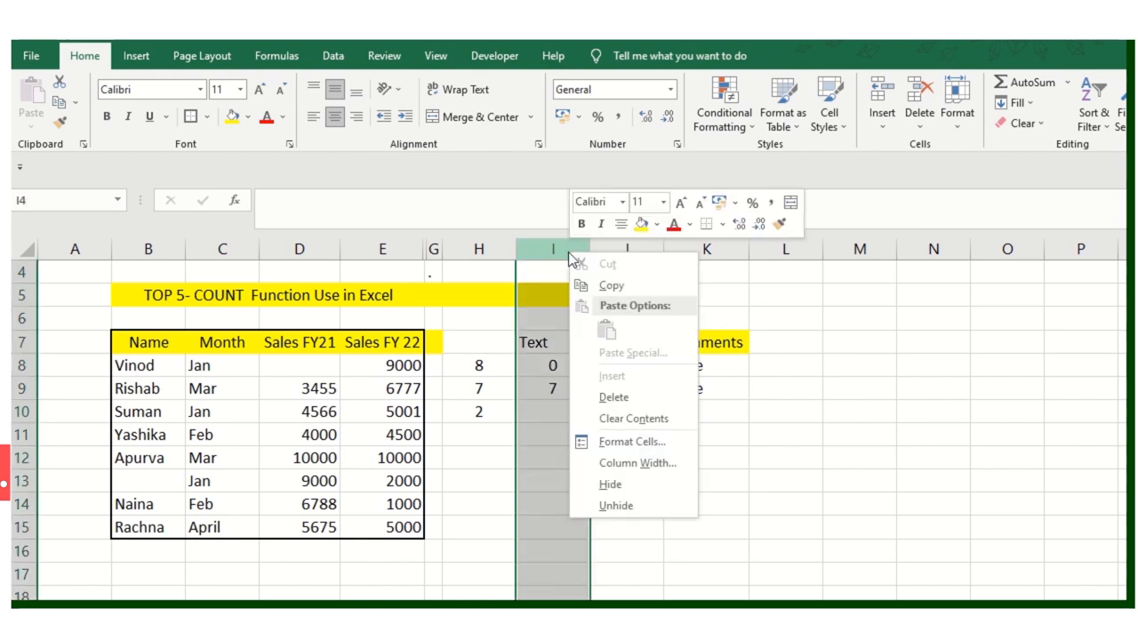
- Delete the Text column and select the Count Blank comment cell
key("Escape")
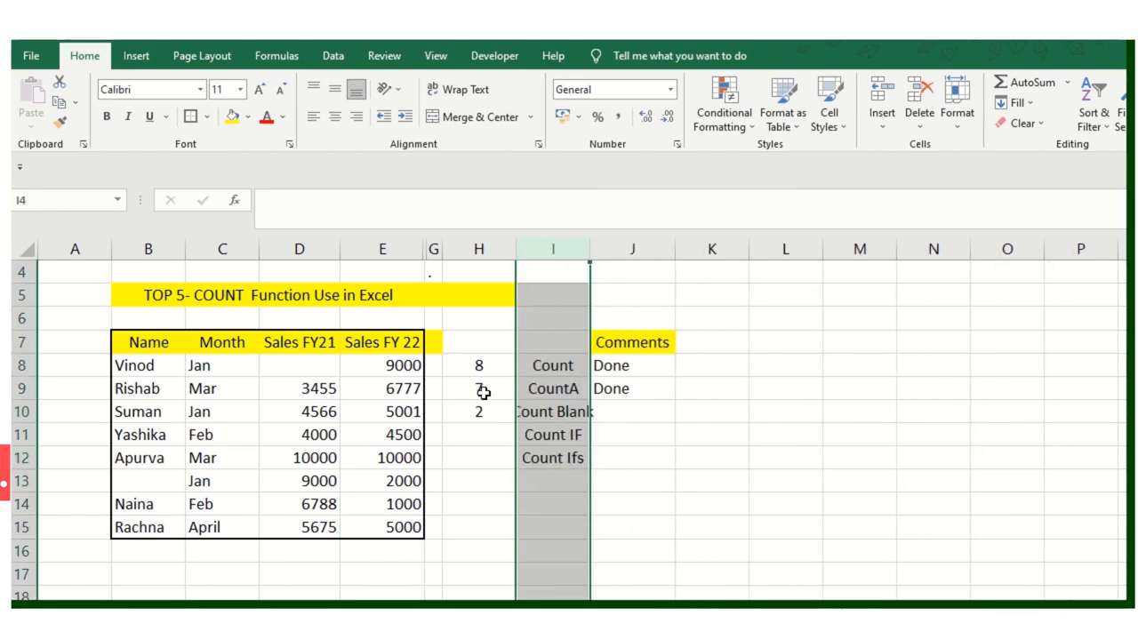
left_click(479, 389)
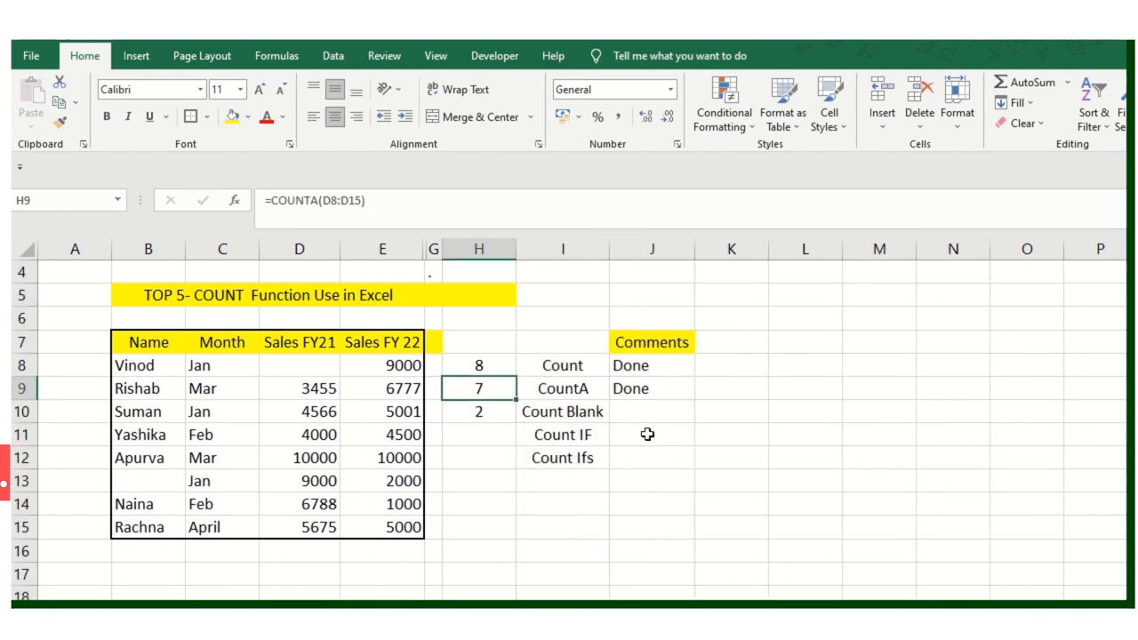
left_click(652, 434)
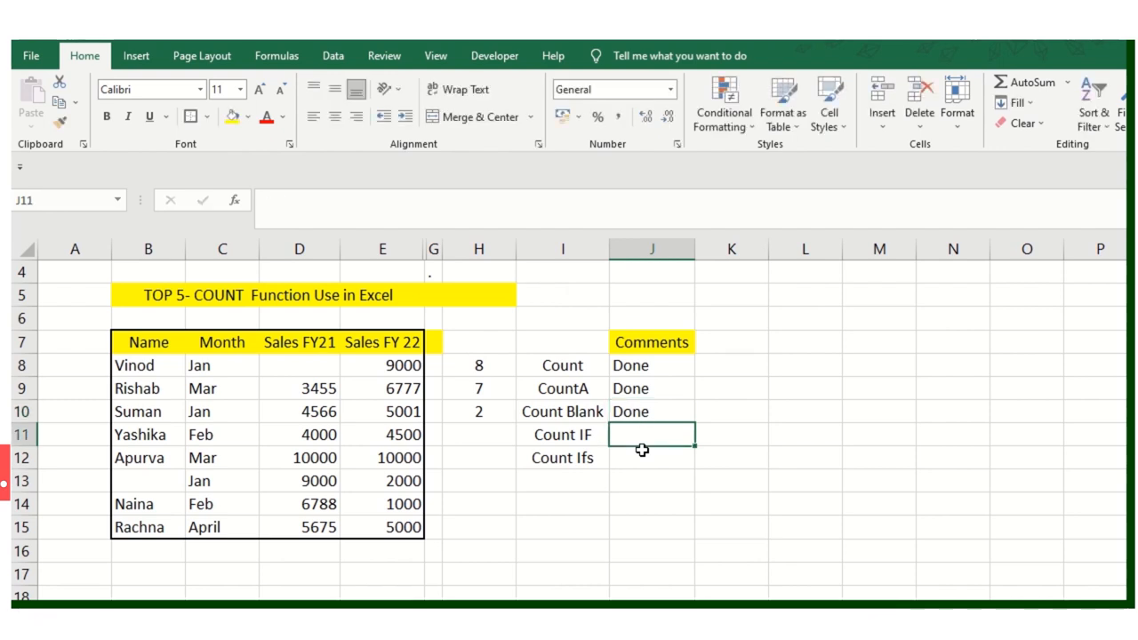
- Review the Count IF and Count Ifs labels, settling on H11 for the COUNTIF result
left_click(479, 435)
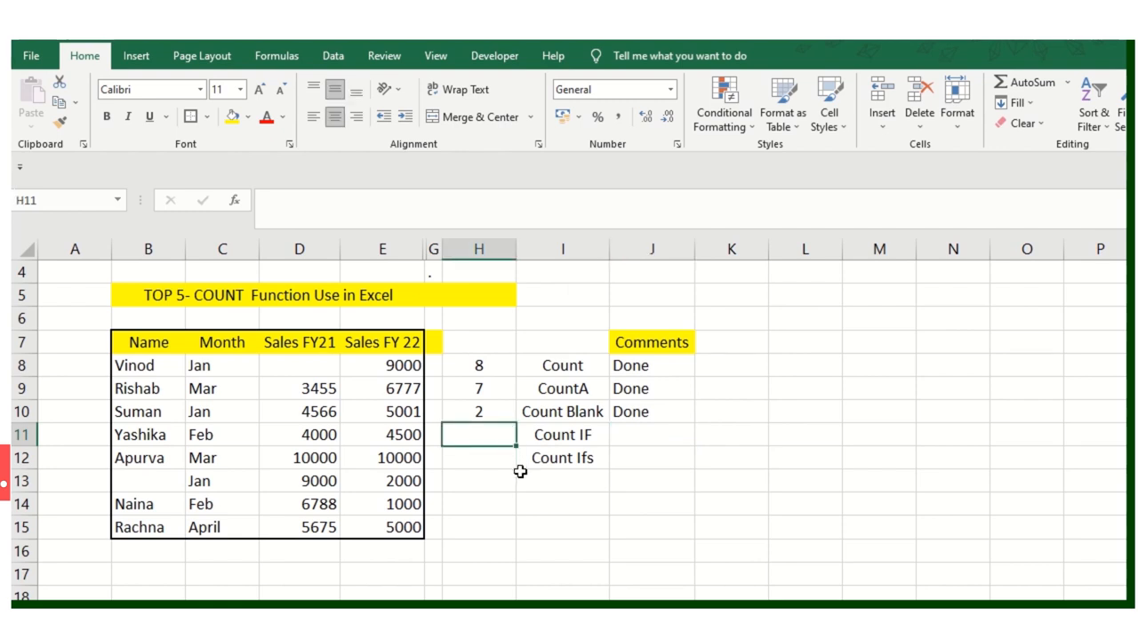
mouse_move(561, 434)
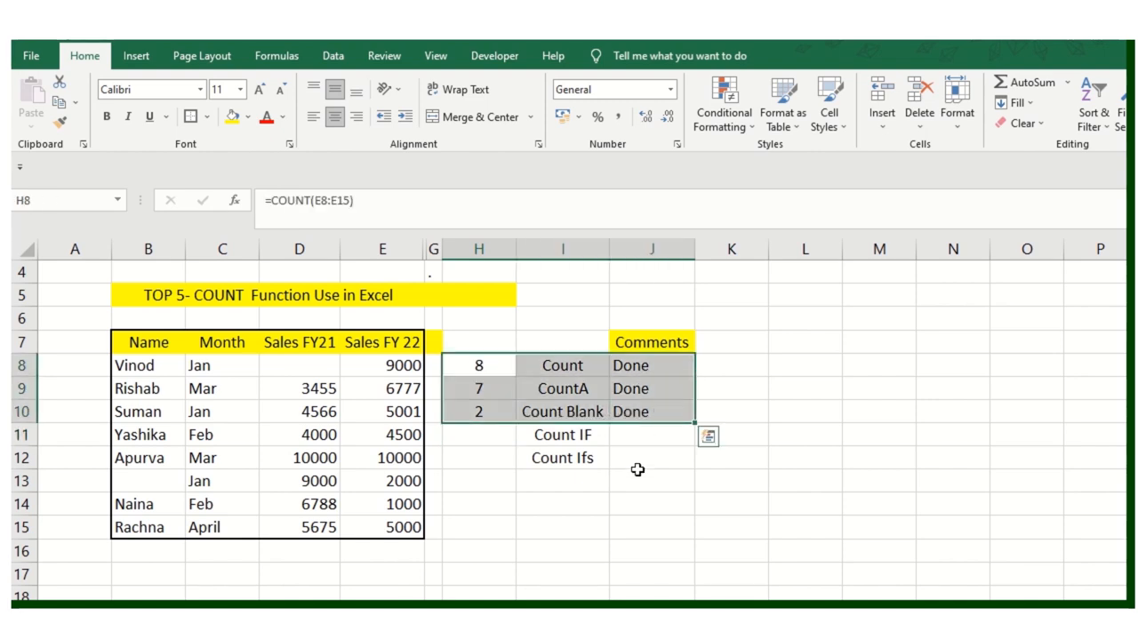
left_click(562, 457)
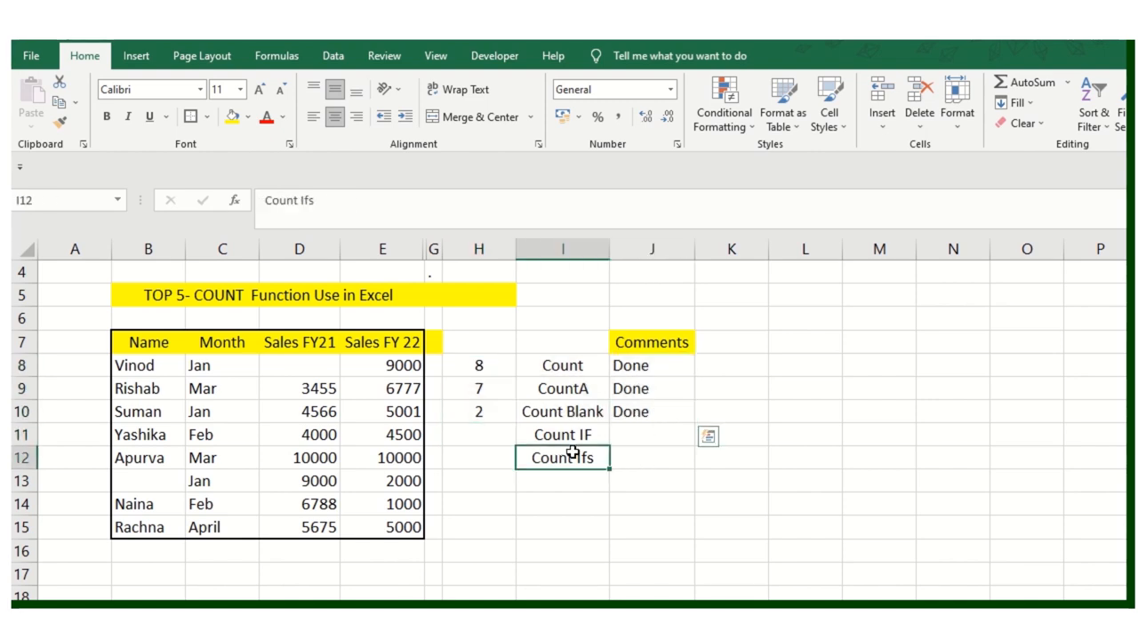
left_click(479, 434)
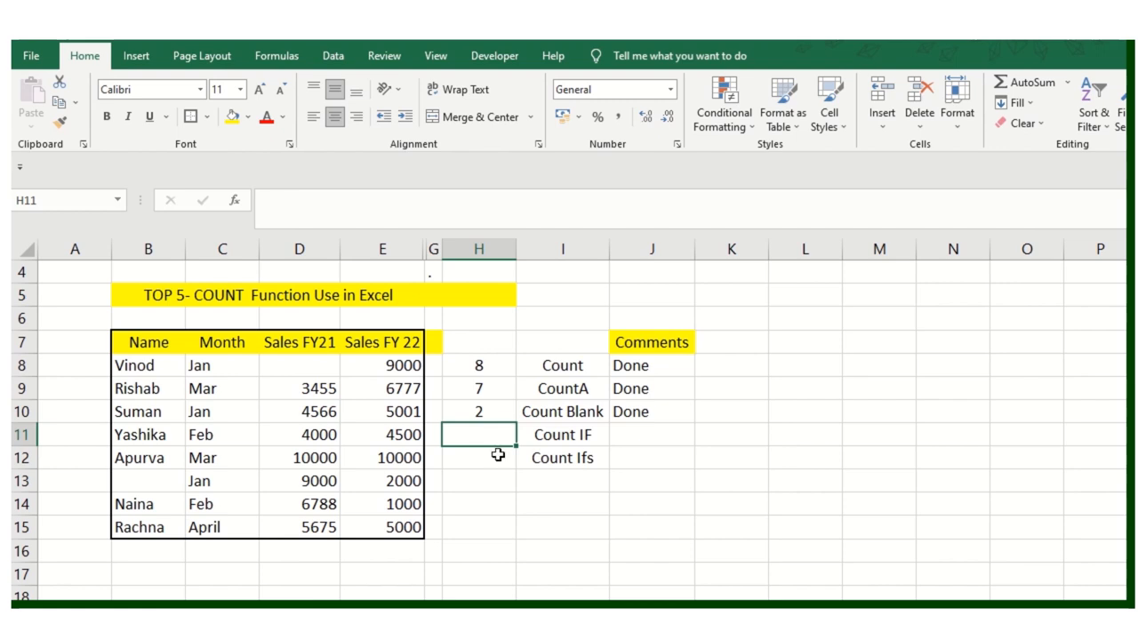
left_click(563, 434)
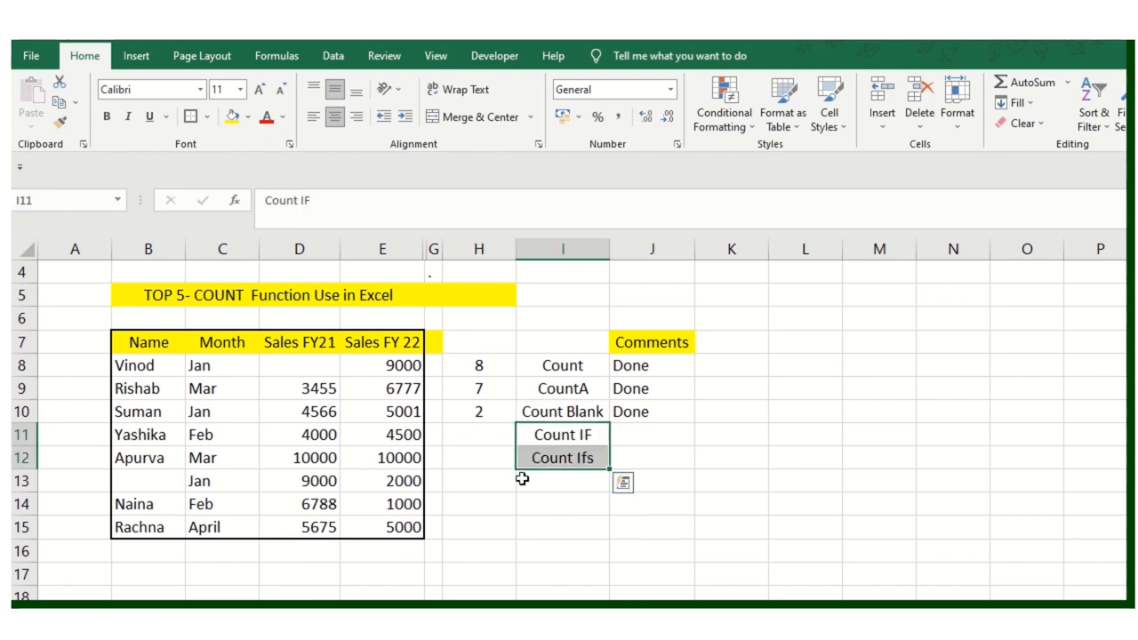
left_click(478, 434)
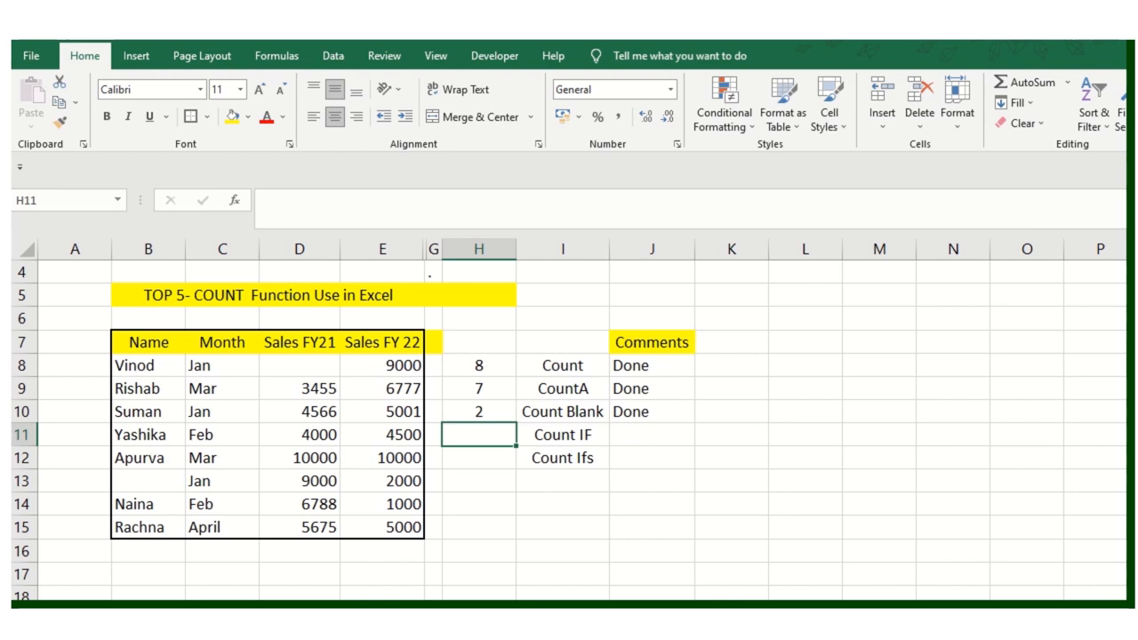
- Enter =COUNTIF(C8:C15,"Feb") in H11, counting 3 Feb entries in the Month column
type("=count")
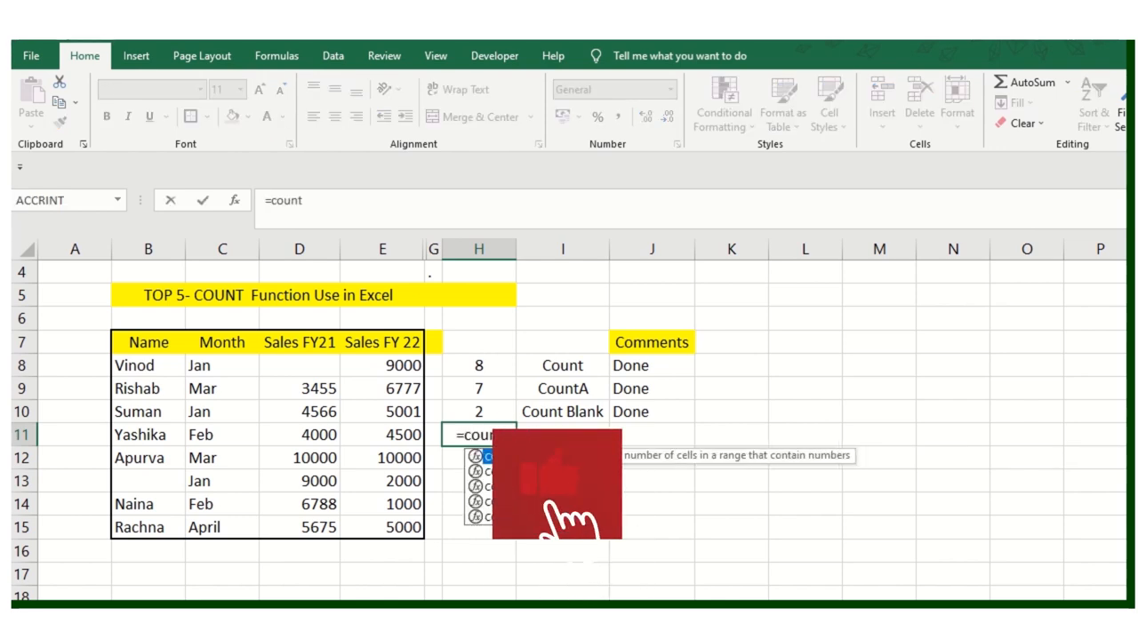
type("IF(")
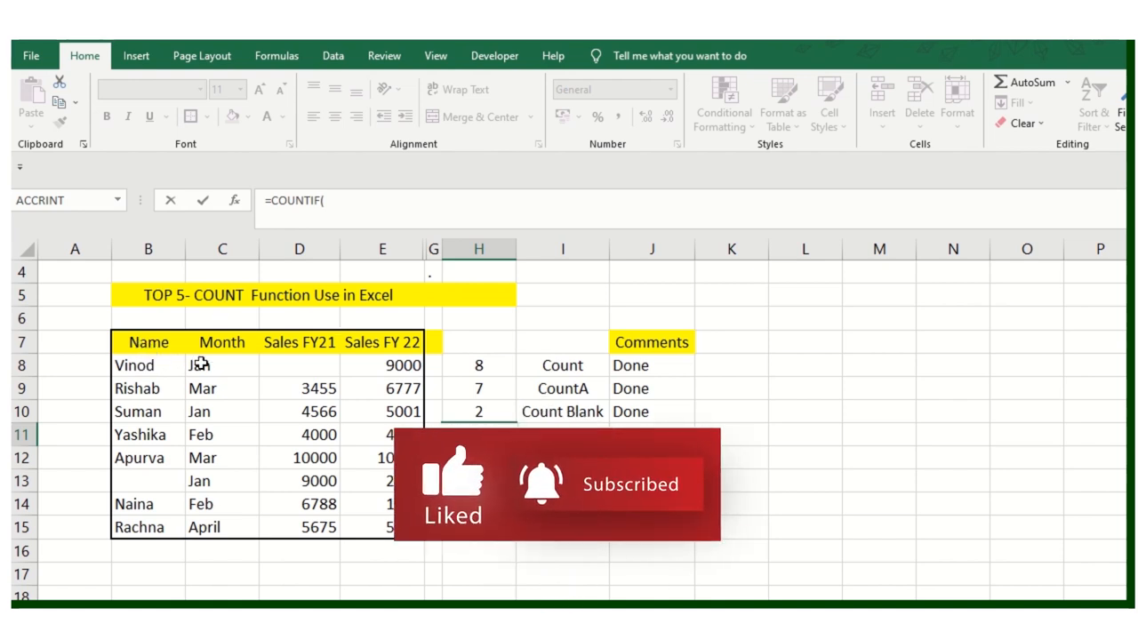
left_click_drag(222, 365, 221, 528)
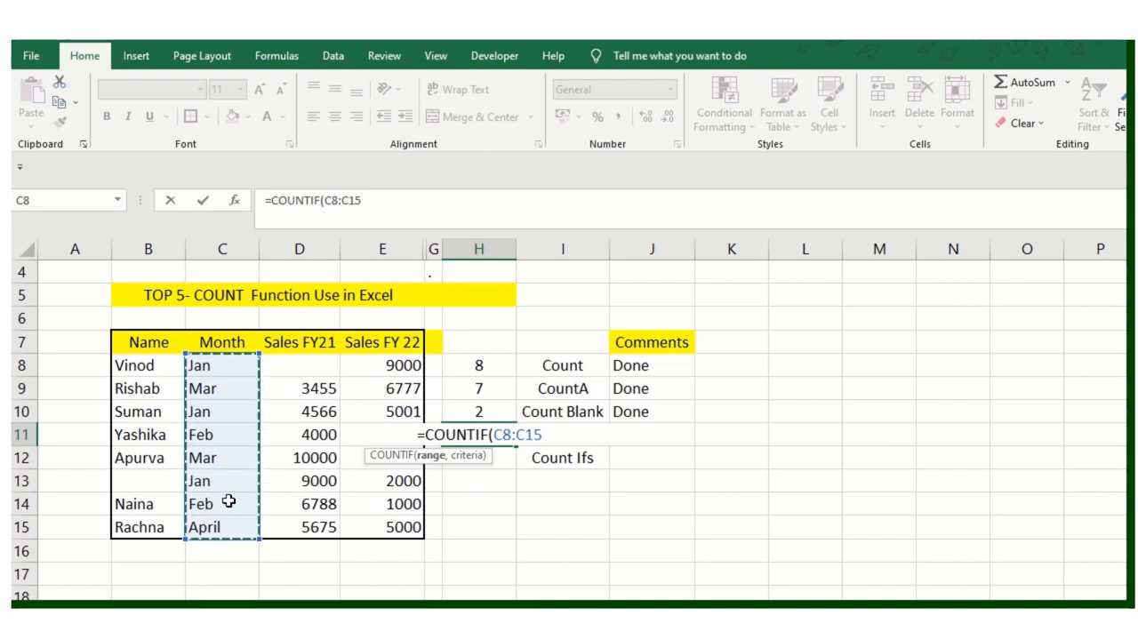
type(",")
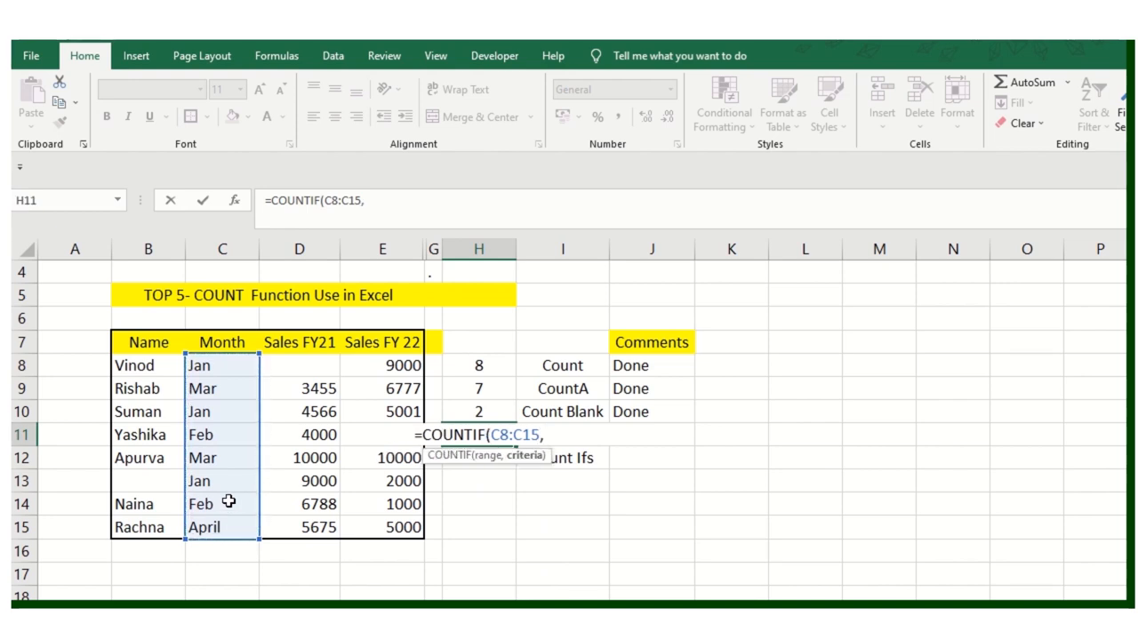
type("\"")
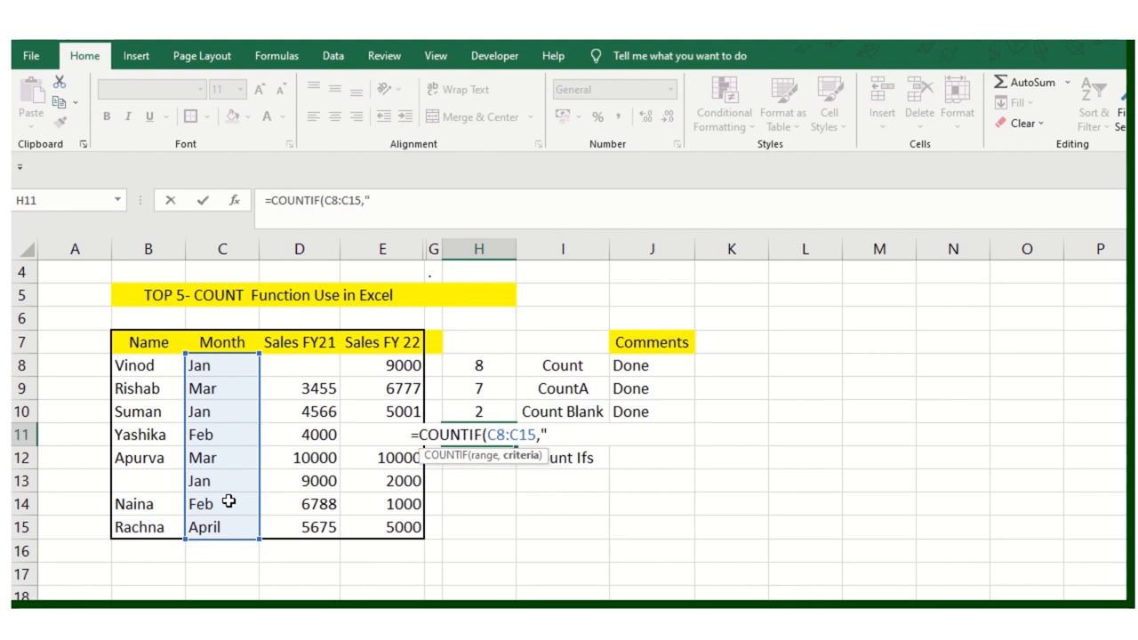
type("Feb")
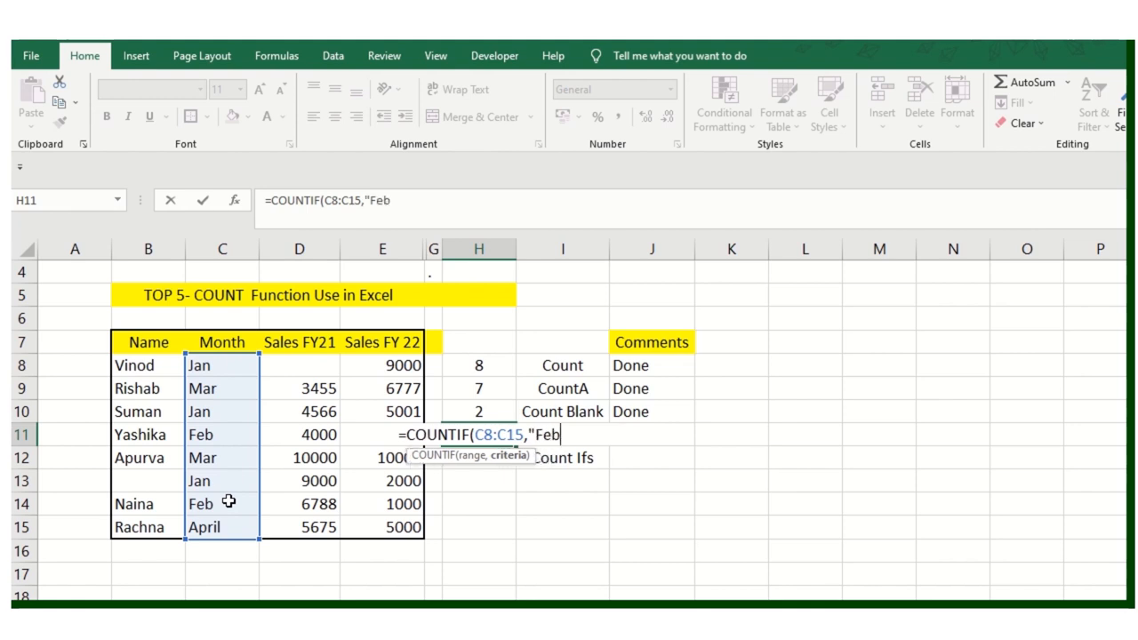
type("\")")
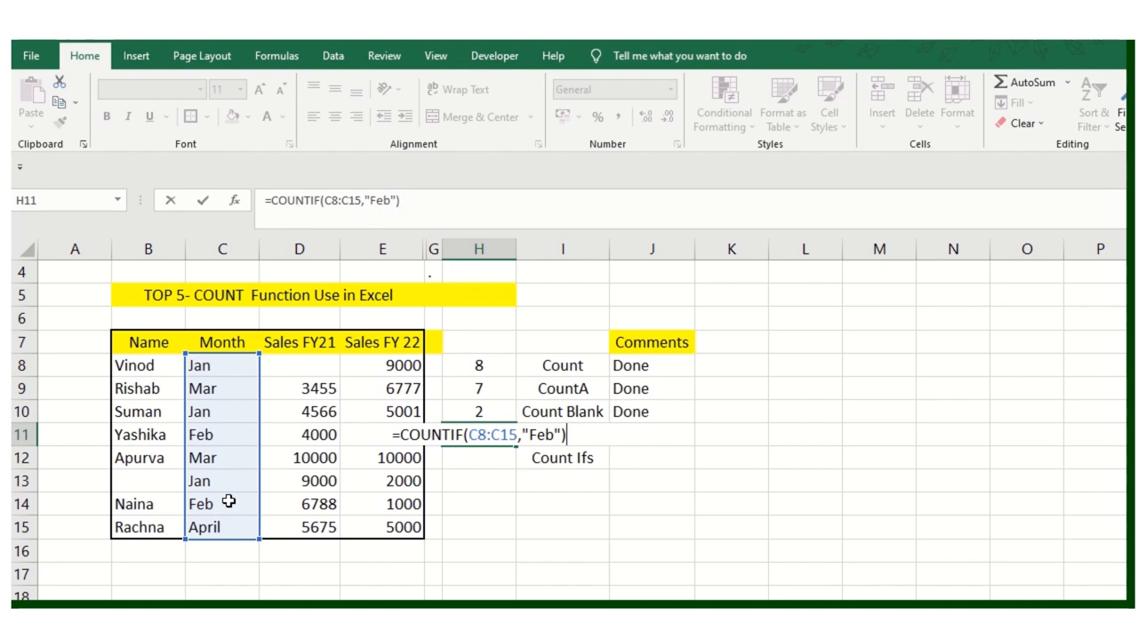
type("Feb")
key("Return")
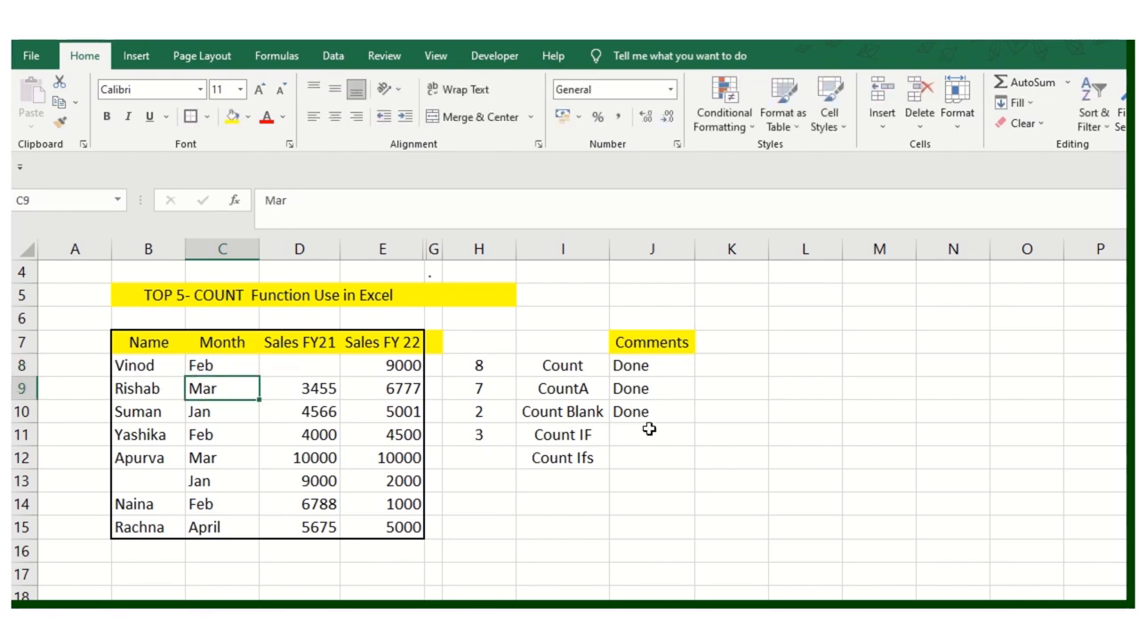
- Mark the Count IF row Done and briefly add a 'Very important' note beside Count Ifs
left_click(652, 457)
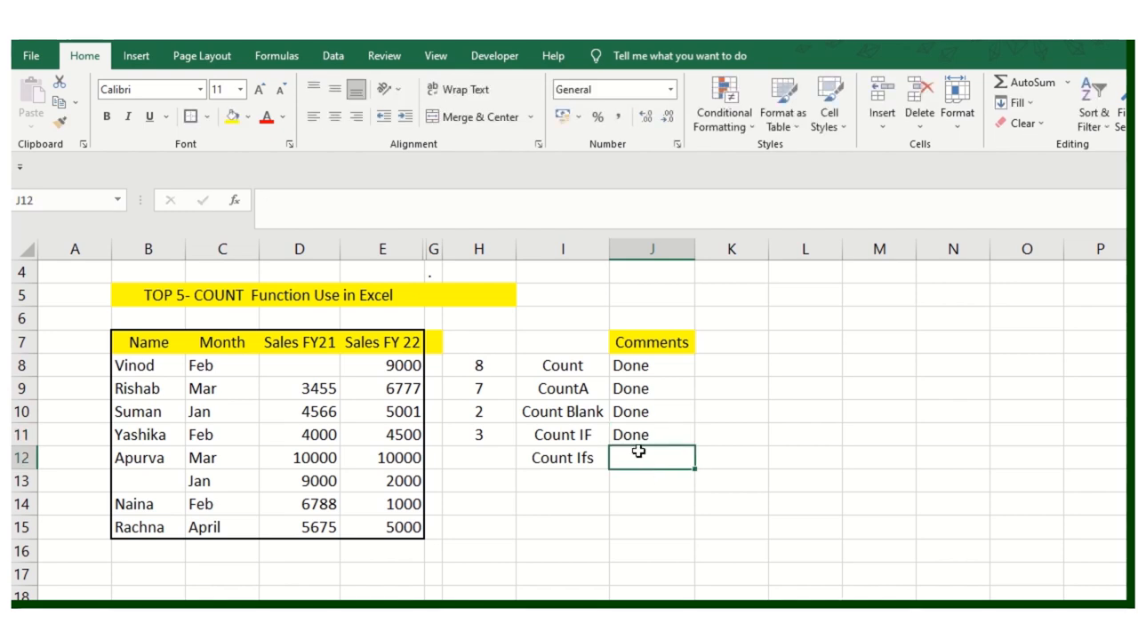
left_click(651, 434)
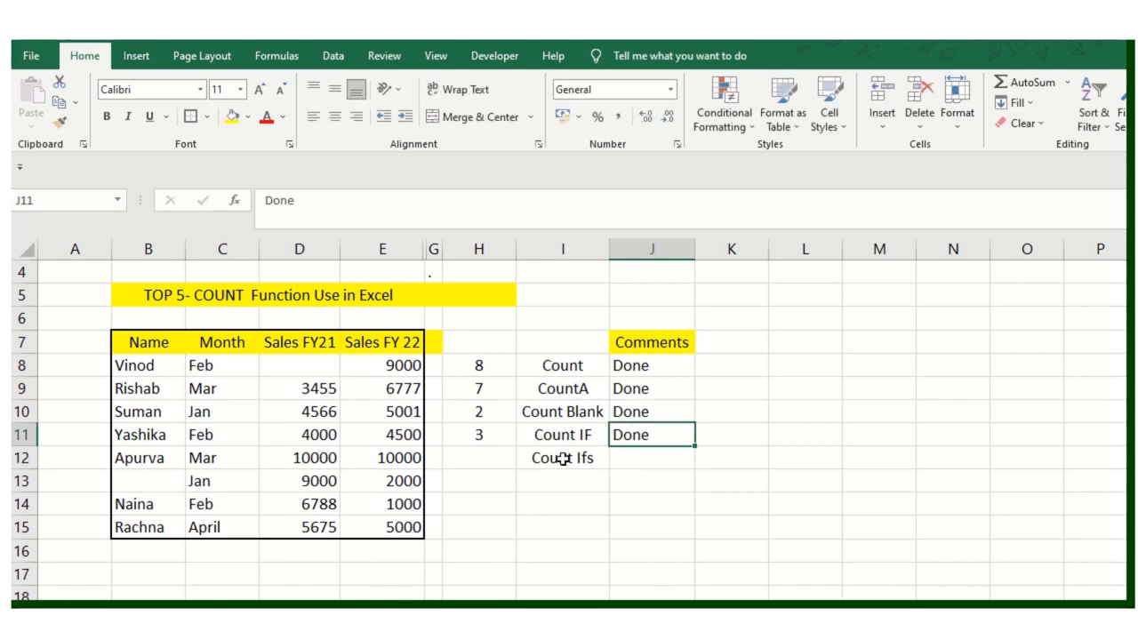
left_click(478, 458)
type("Ver")
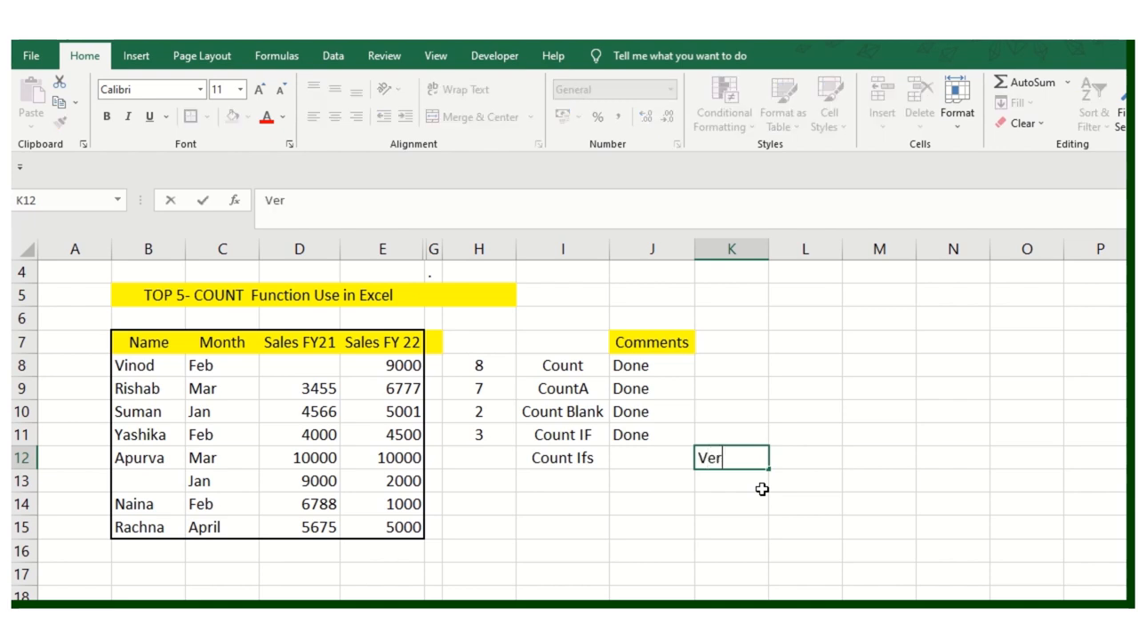
type("y important")
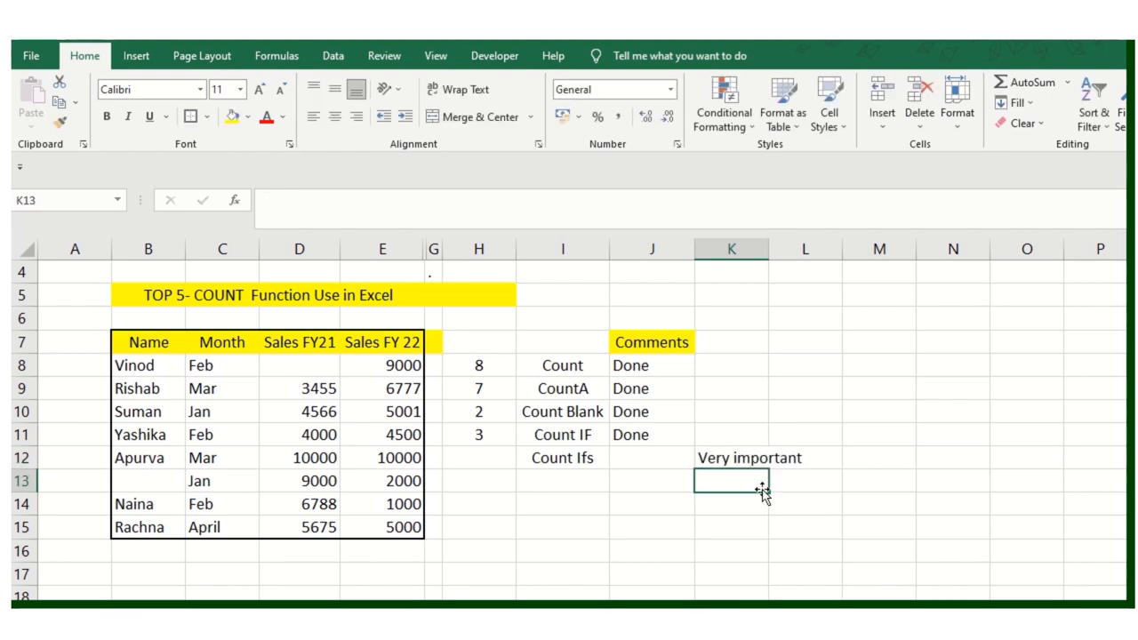
left_click(749, 457)
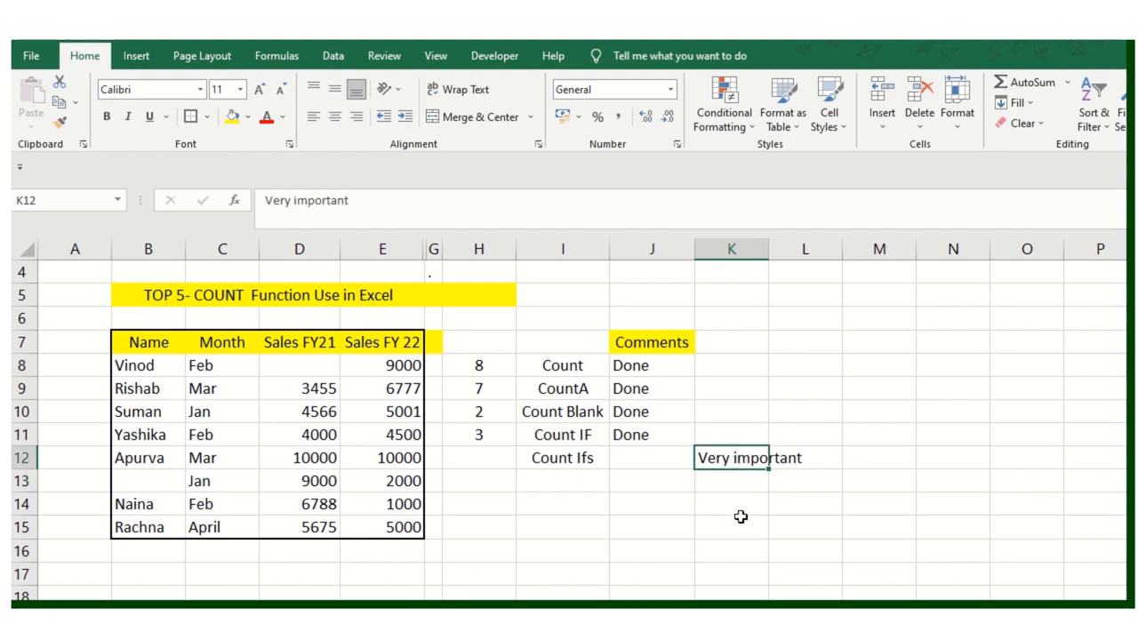
left_click(479, 457)
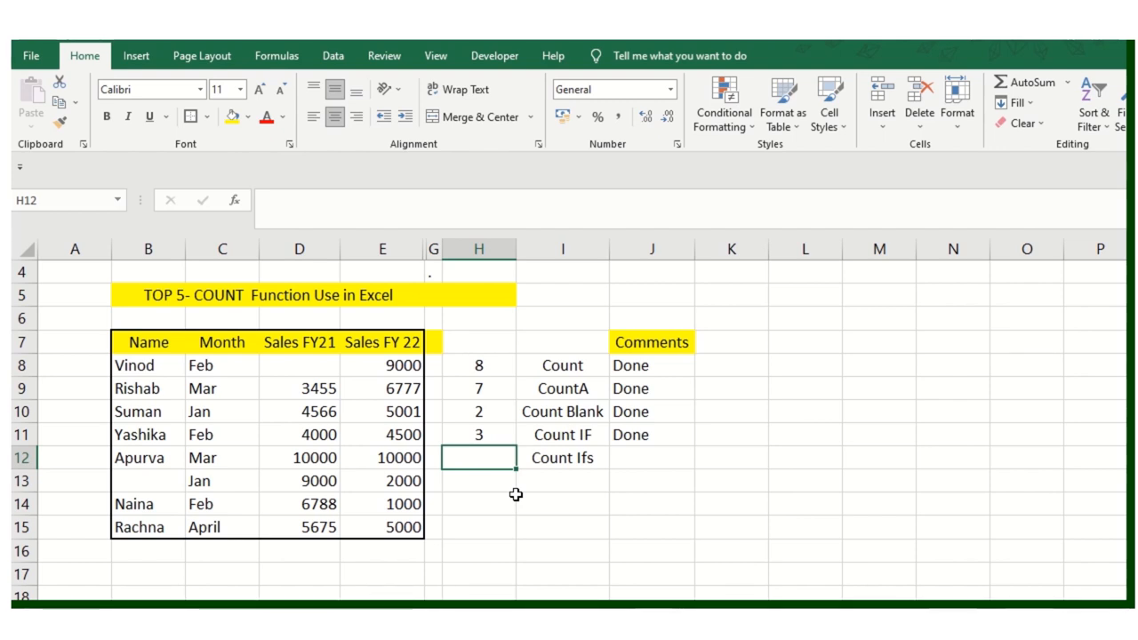
- Begin a COUNTIFS in H12 with Sales FY21 D8:D15 above 4000
type("=coun")
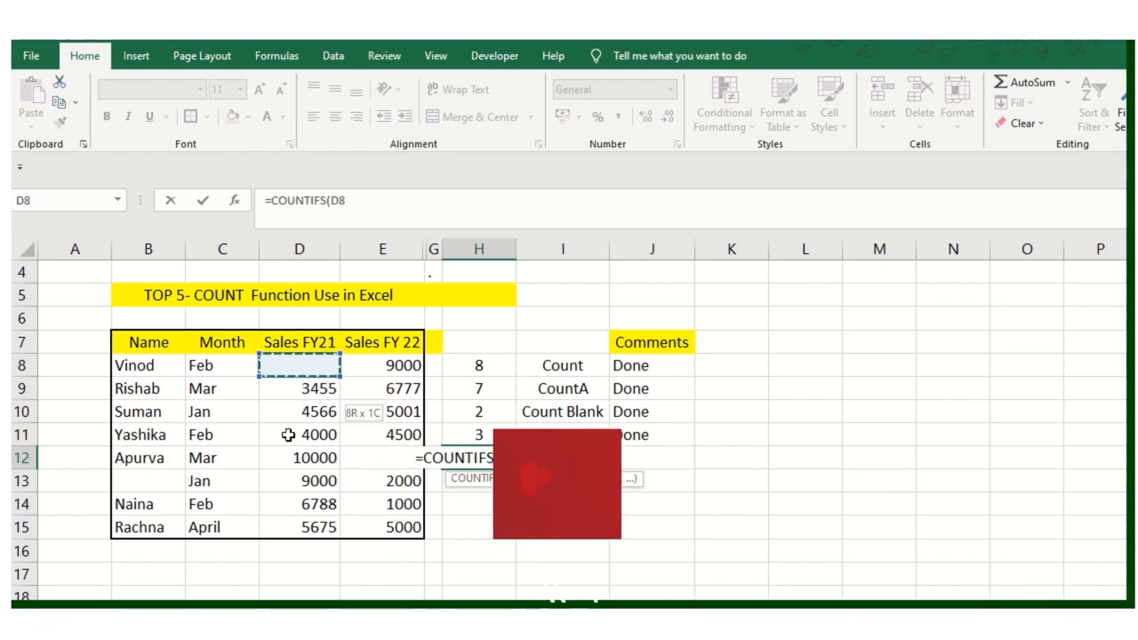
left_click_drag(299, 365, 298, 527)
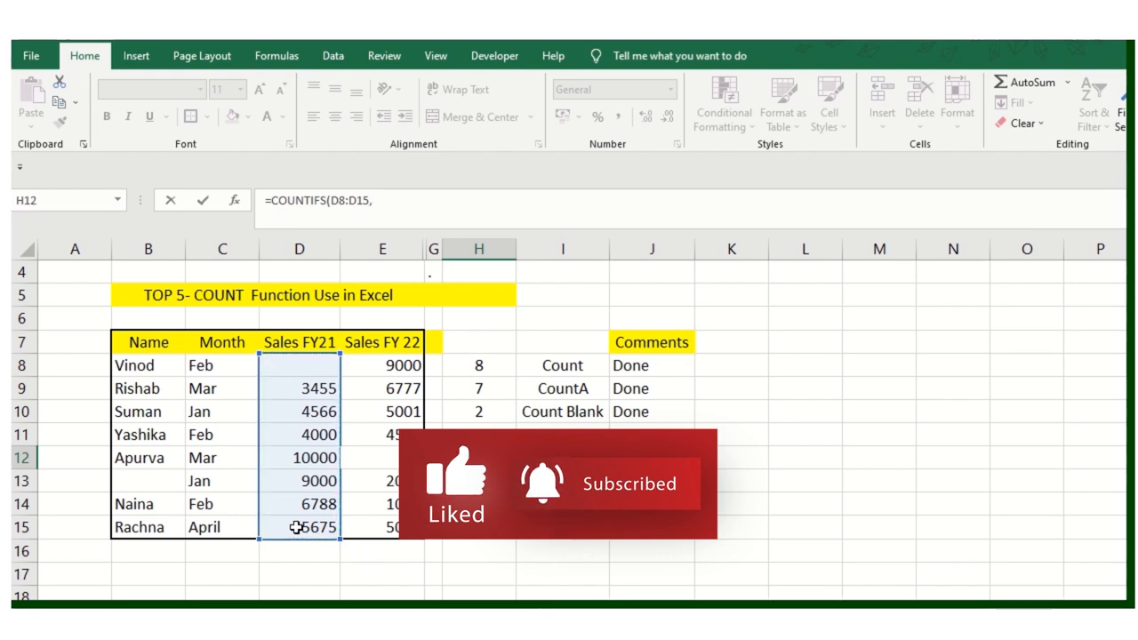
type("\"")
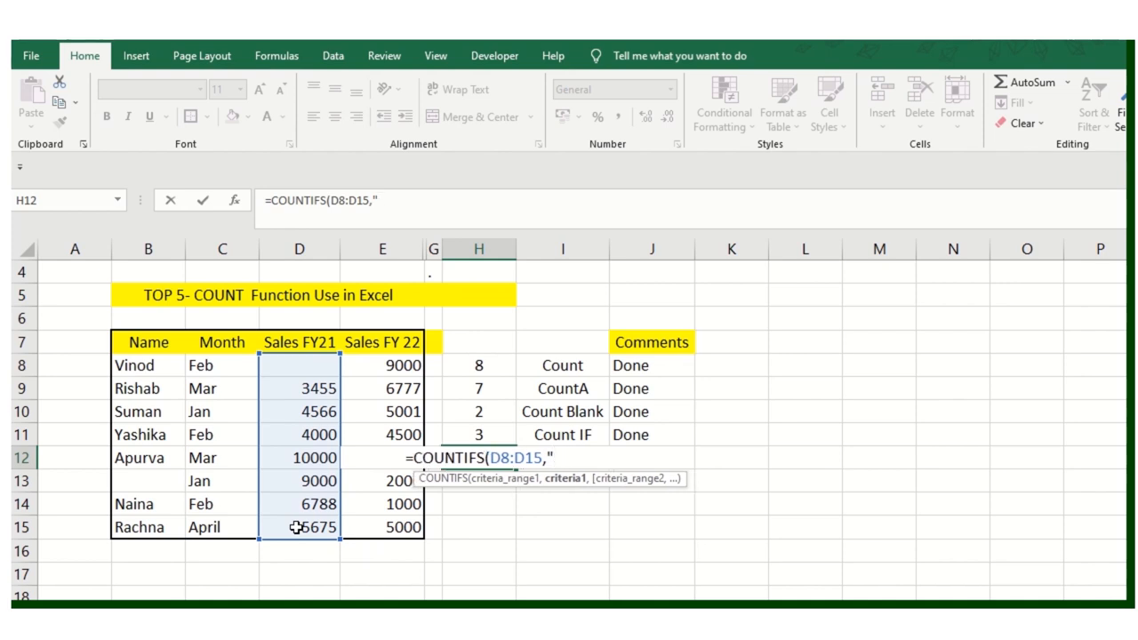
type(">50")
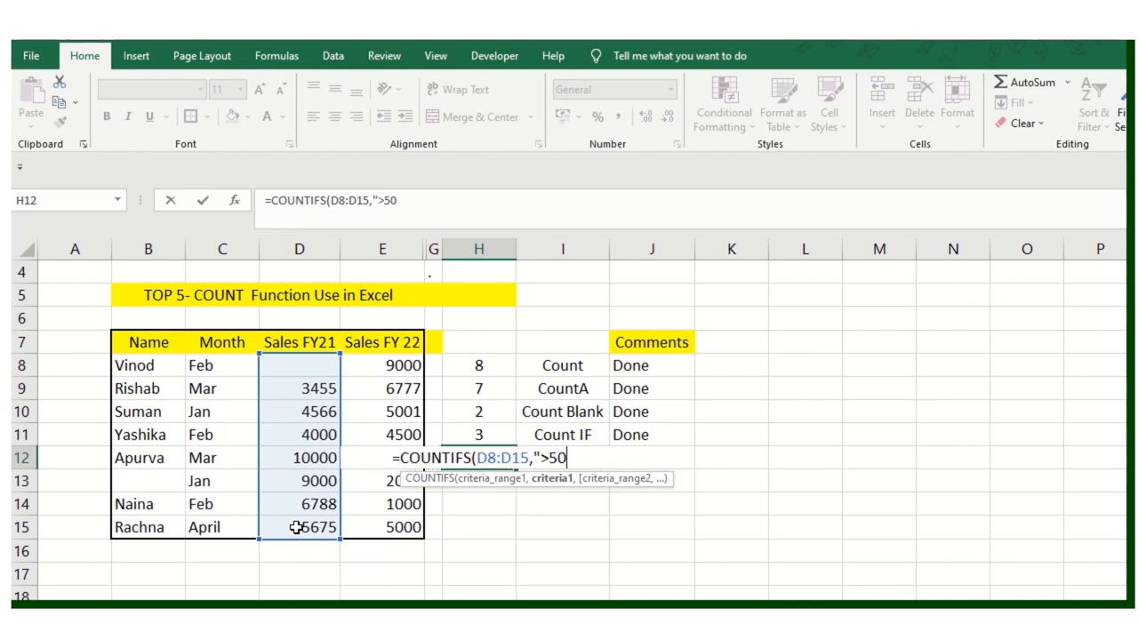
type("00")
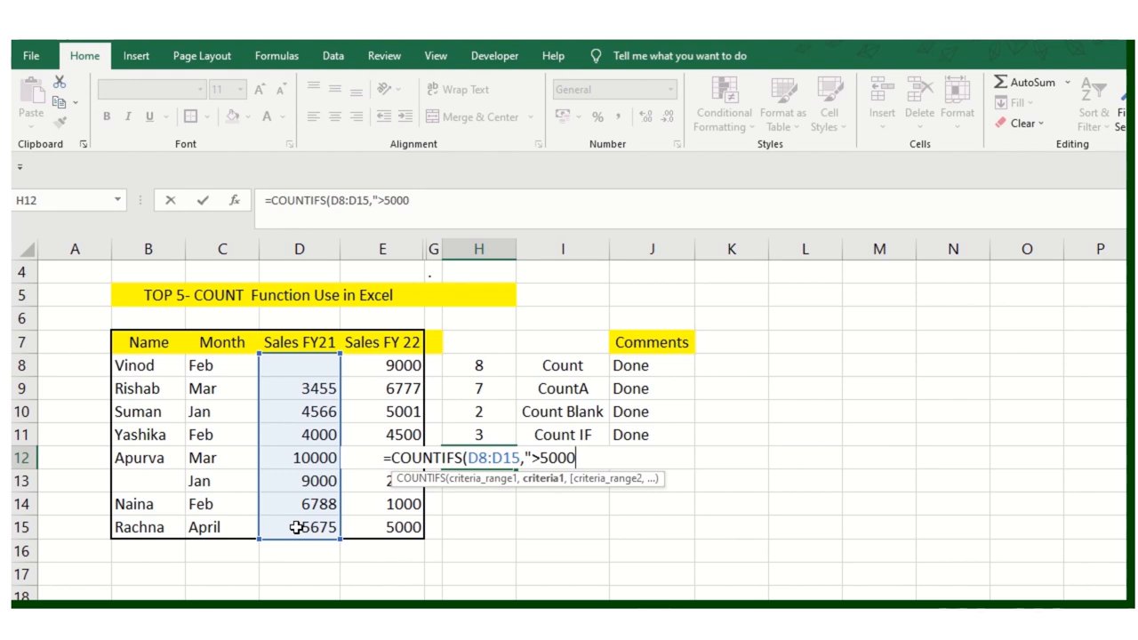
type("\"")
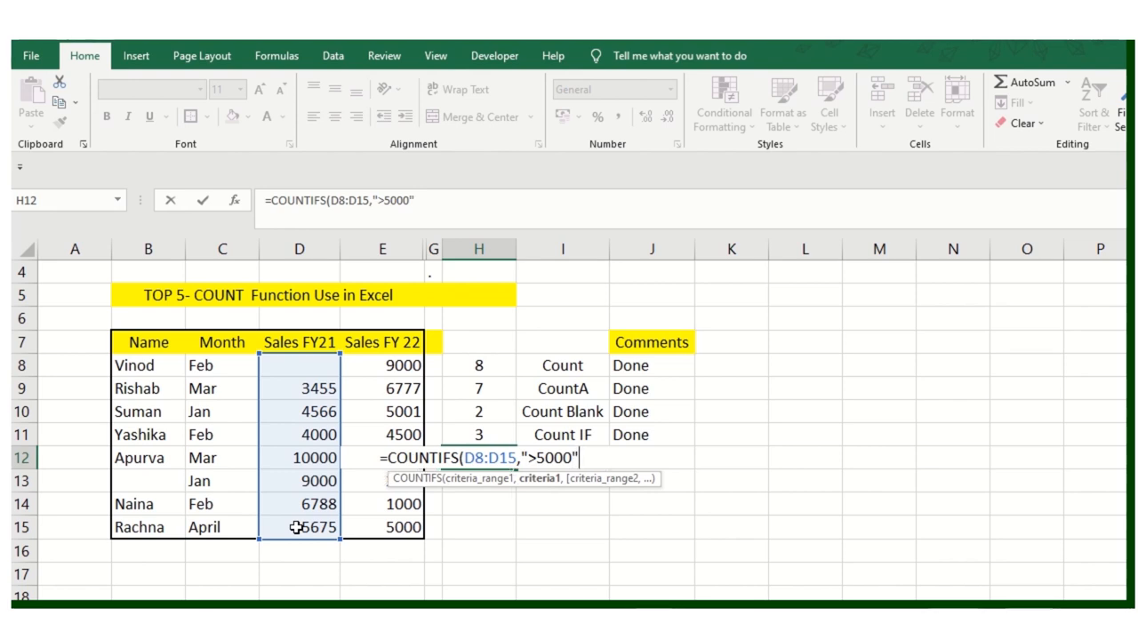
type(",")
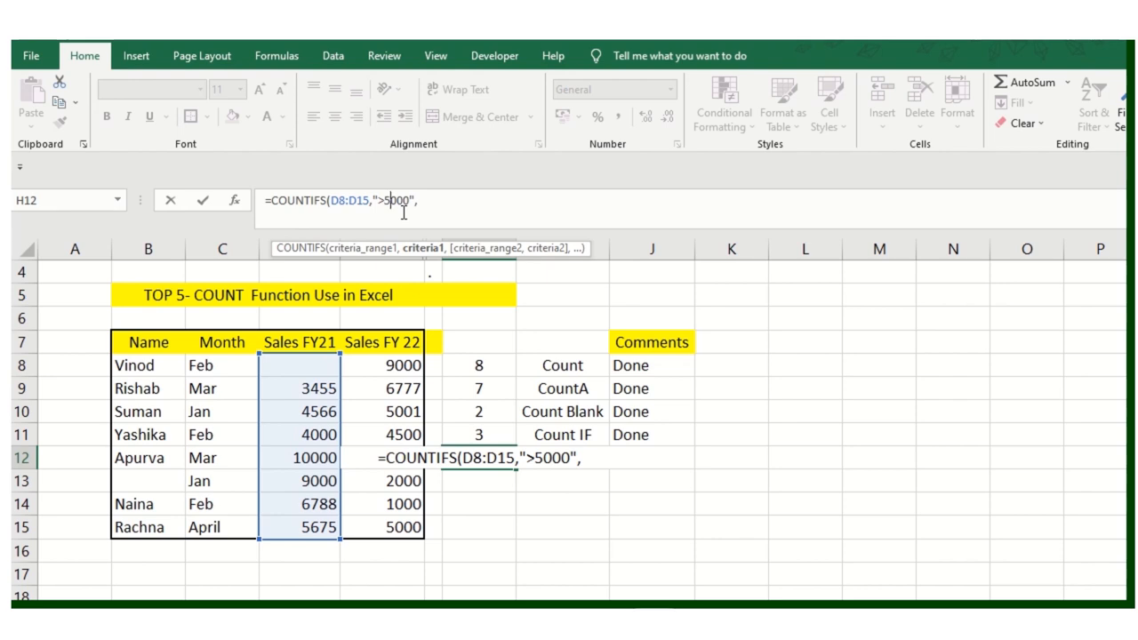
type("4000")
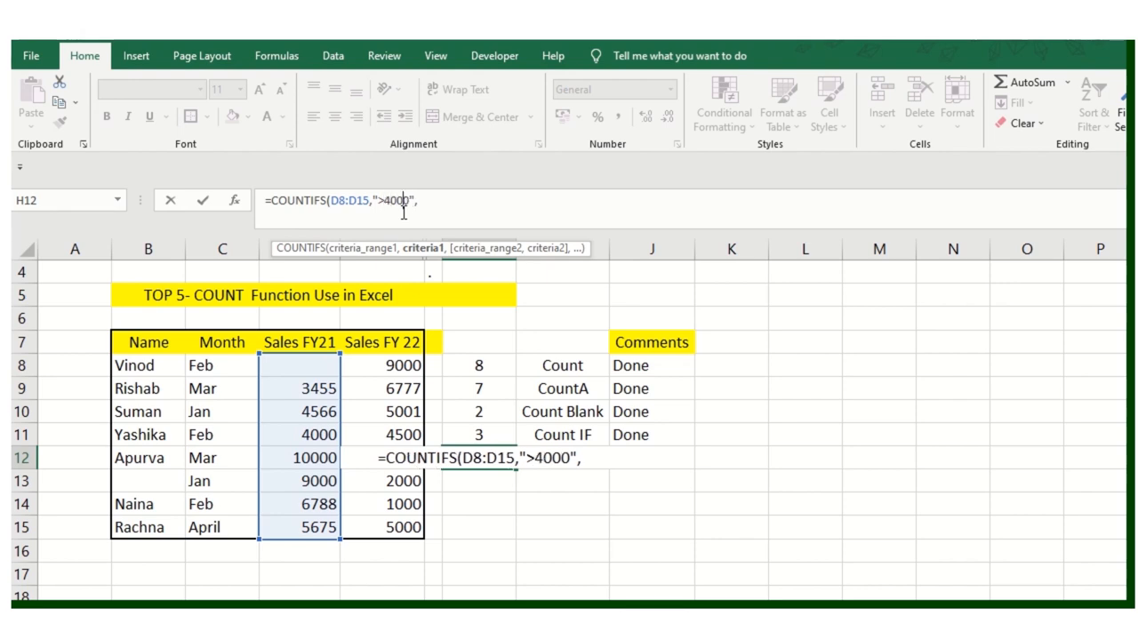
type("0")
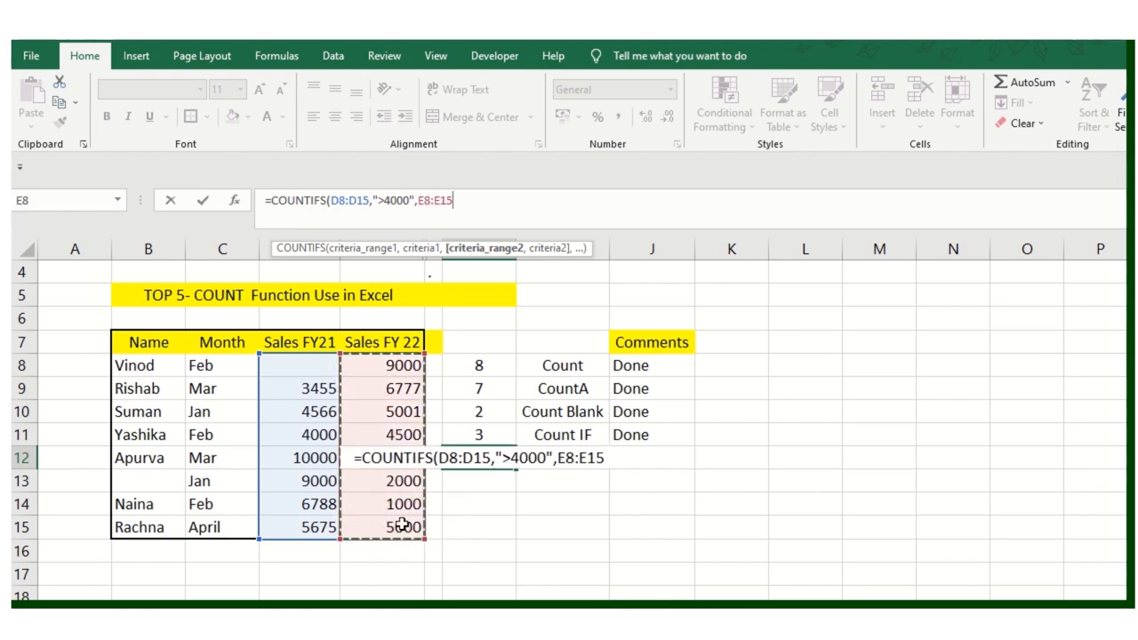
- Add the Sales FY 22 E8:E15 above 5000 criterion, returning 2
type(",")
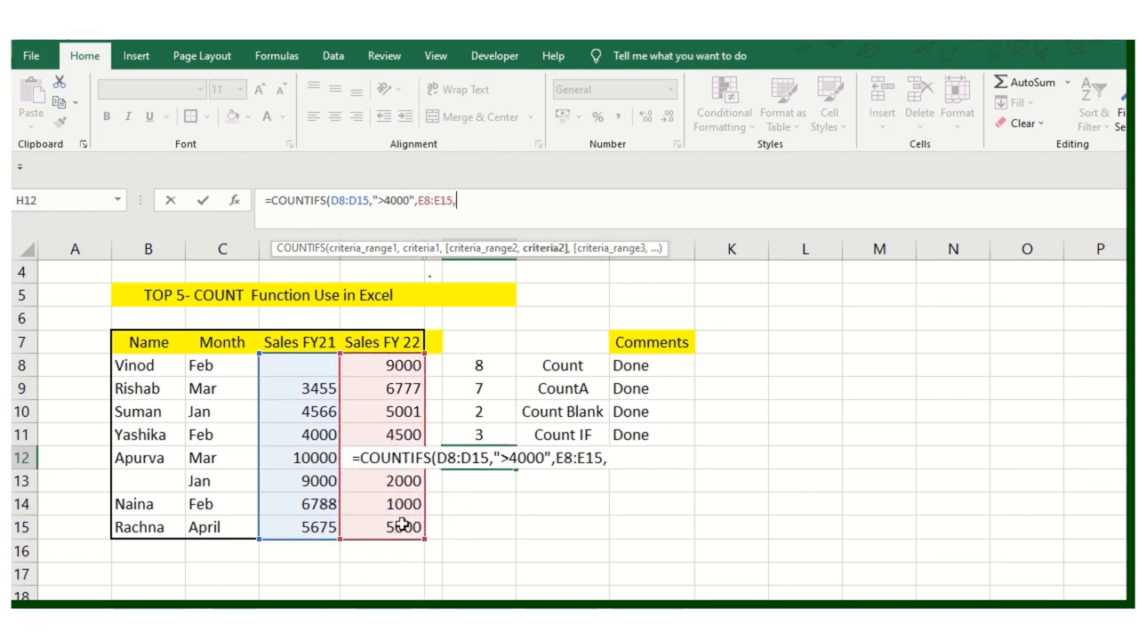
type("\"")
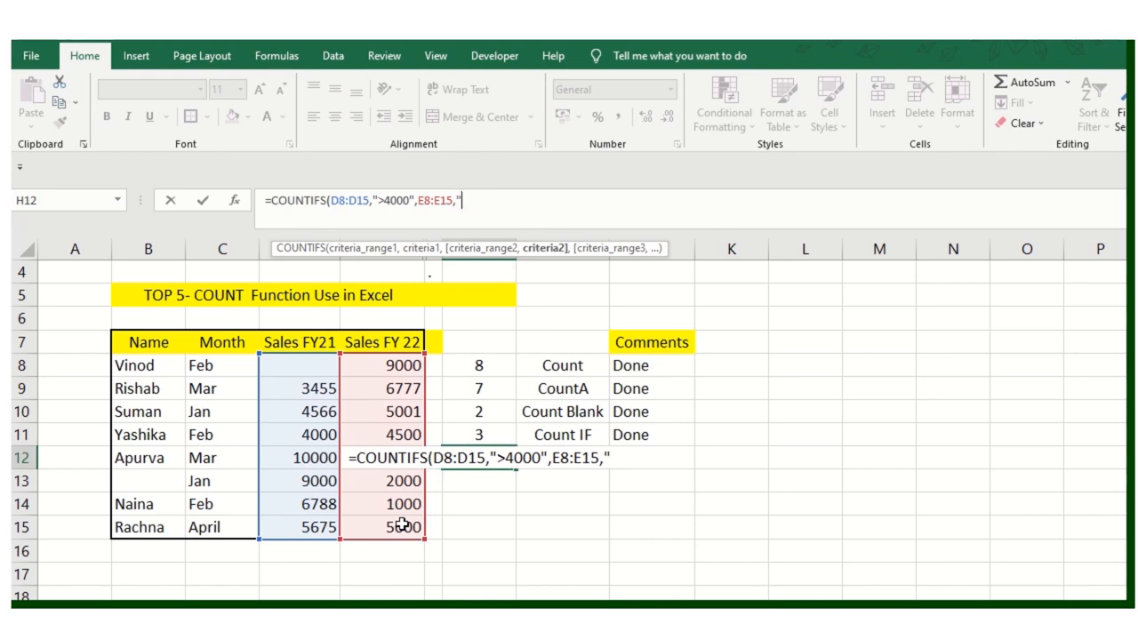
type(">")
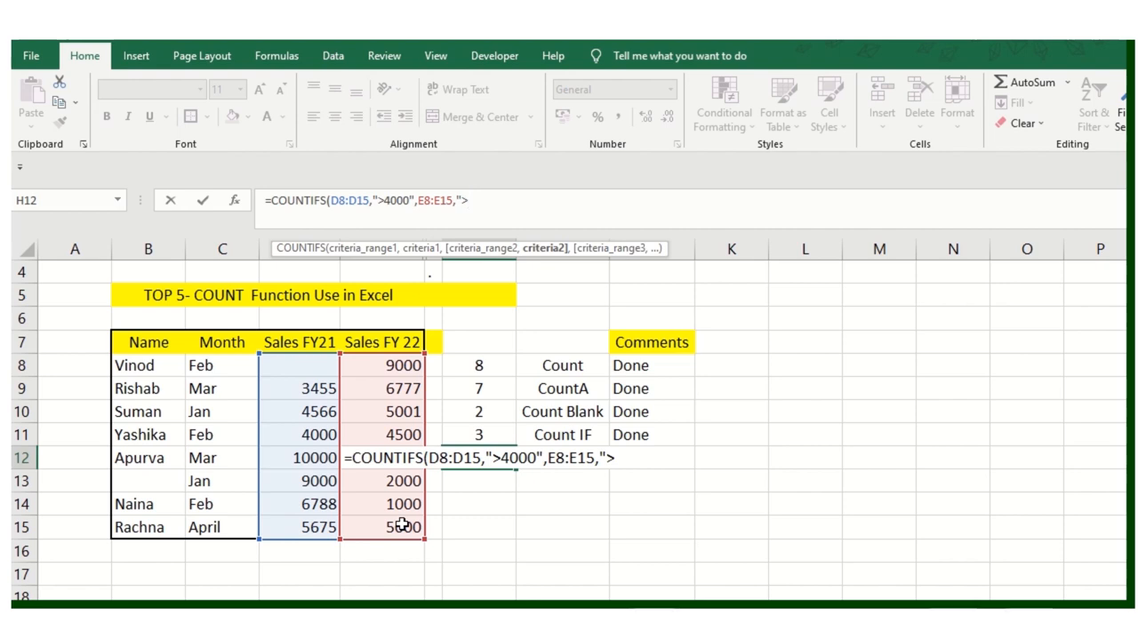
type("5000")
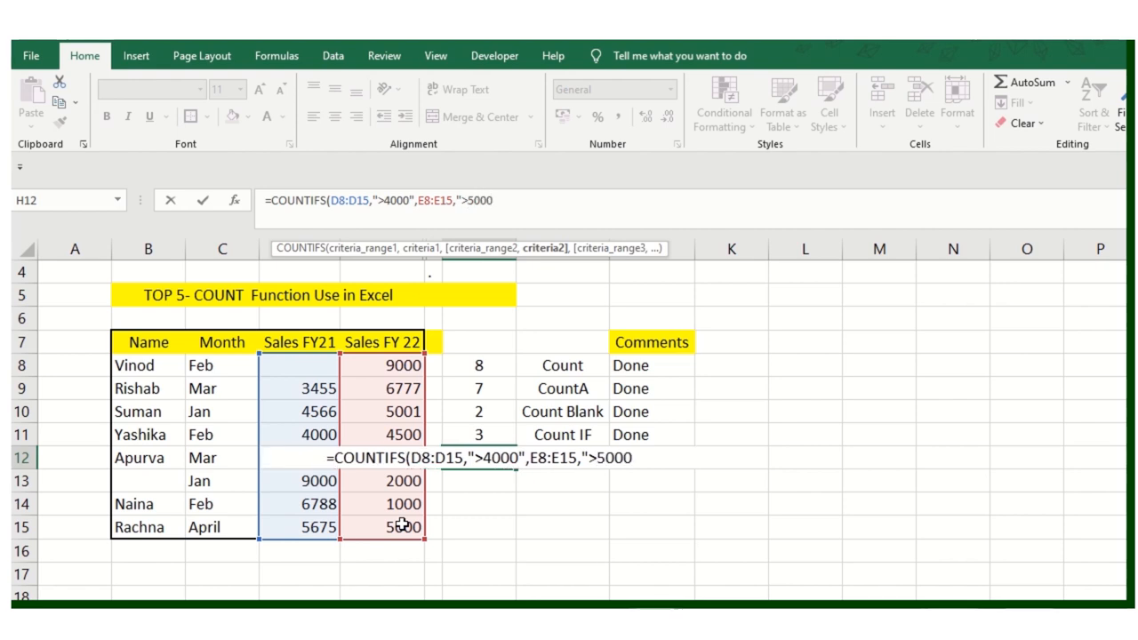
type("\"")
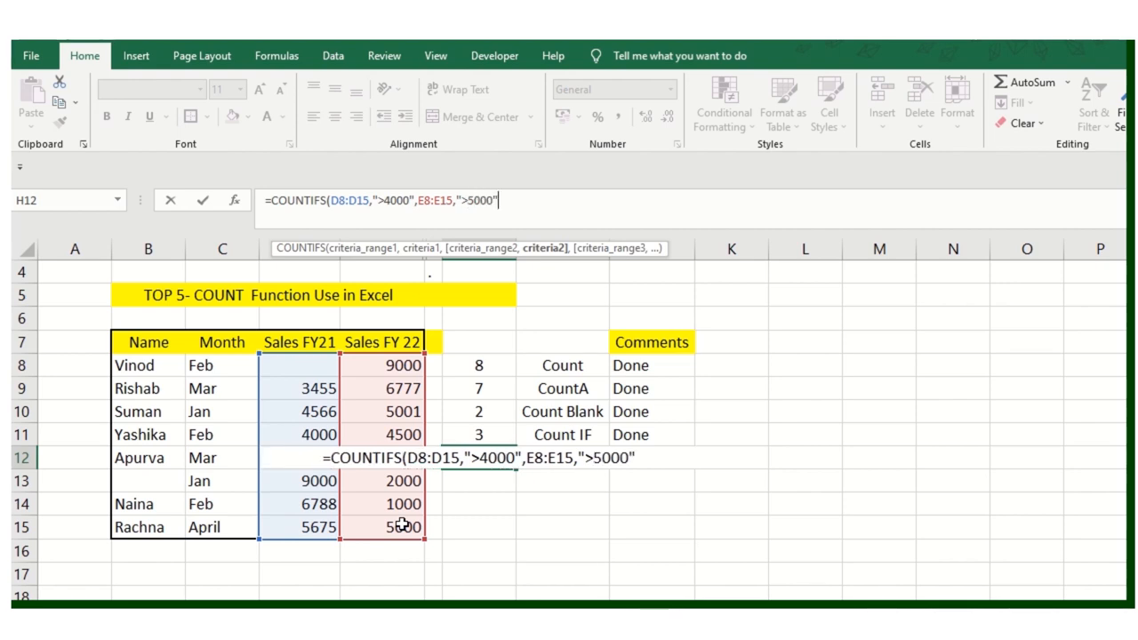
type(")")
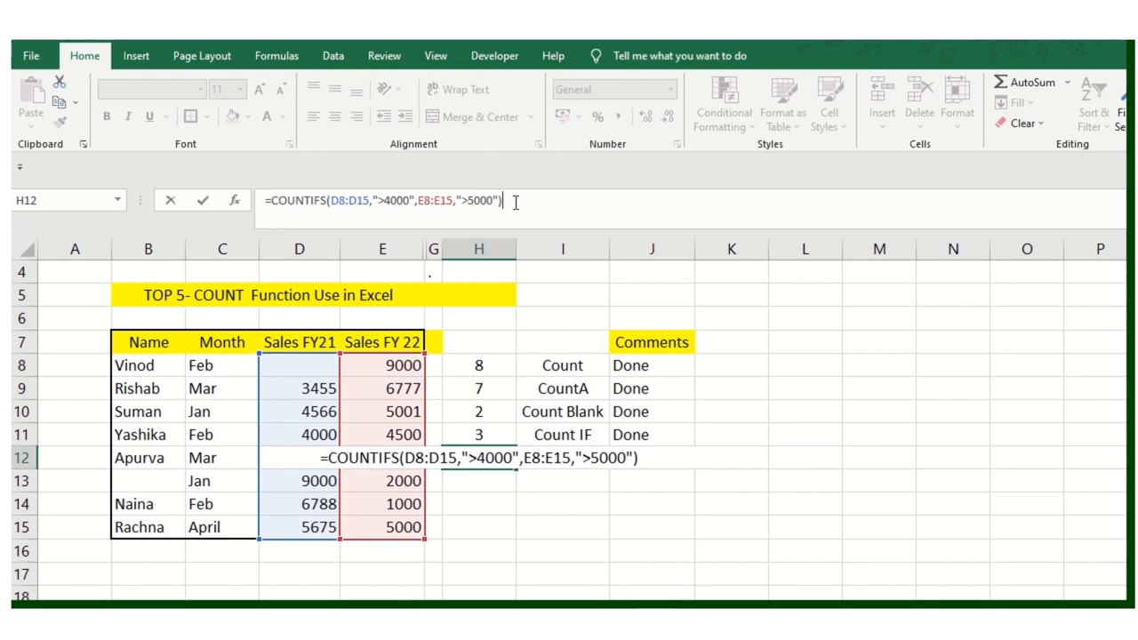
key("Return")
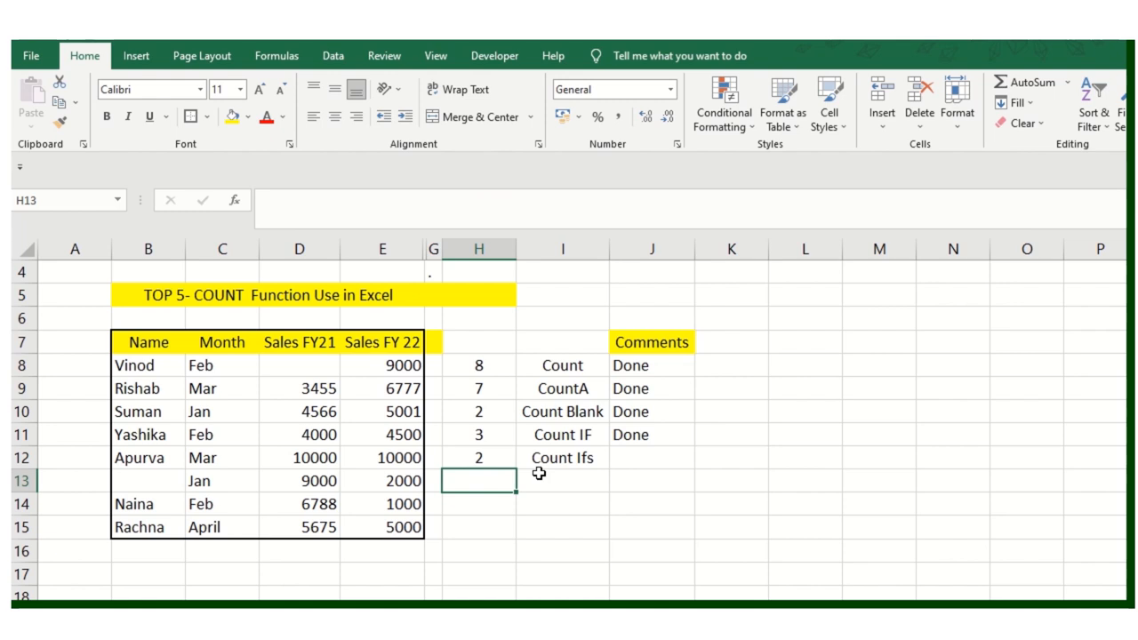
- Check Suman's and Apurva's FY22 values, then retype Rishab's FY21 sales 3455 as 400
left_click(382, 411)
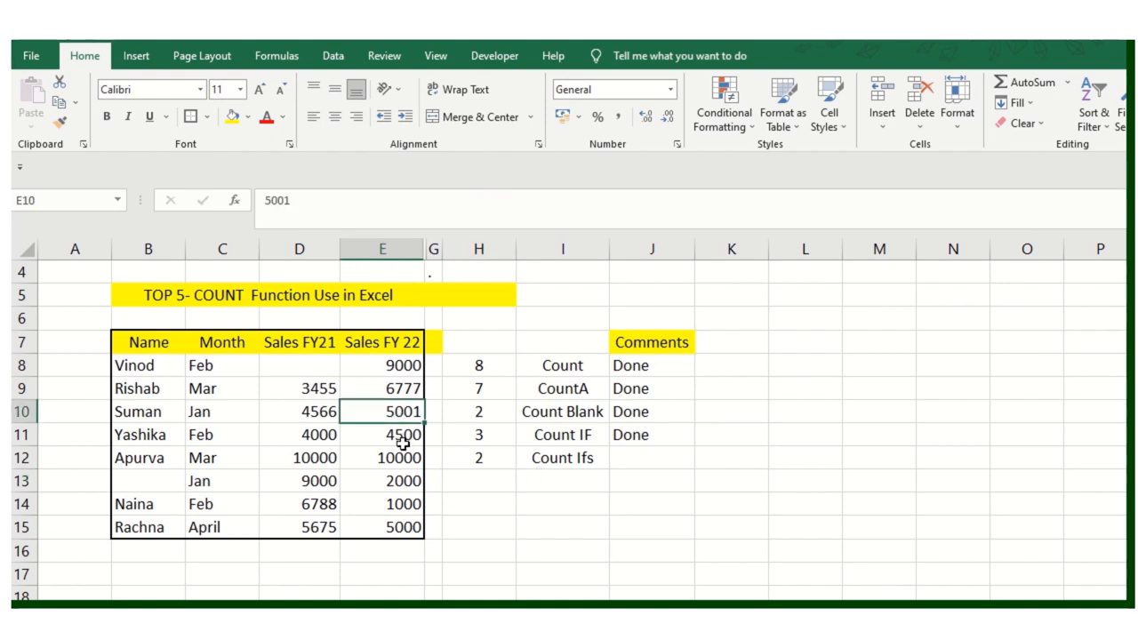
left_click(383, 457)
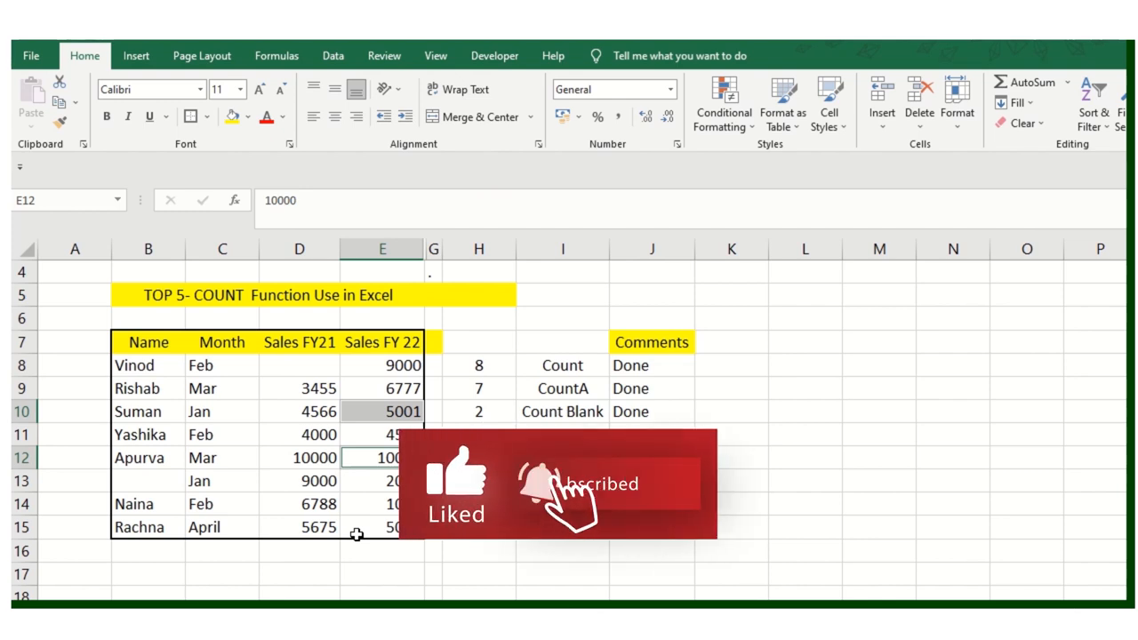
left_click(382, 481)
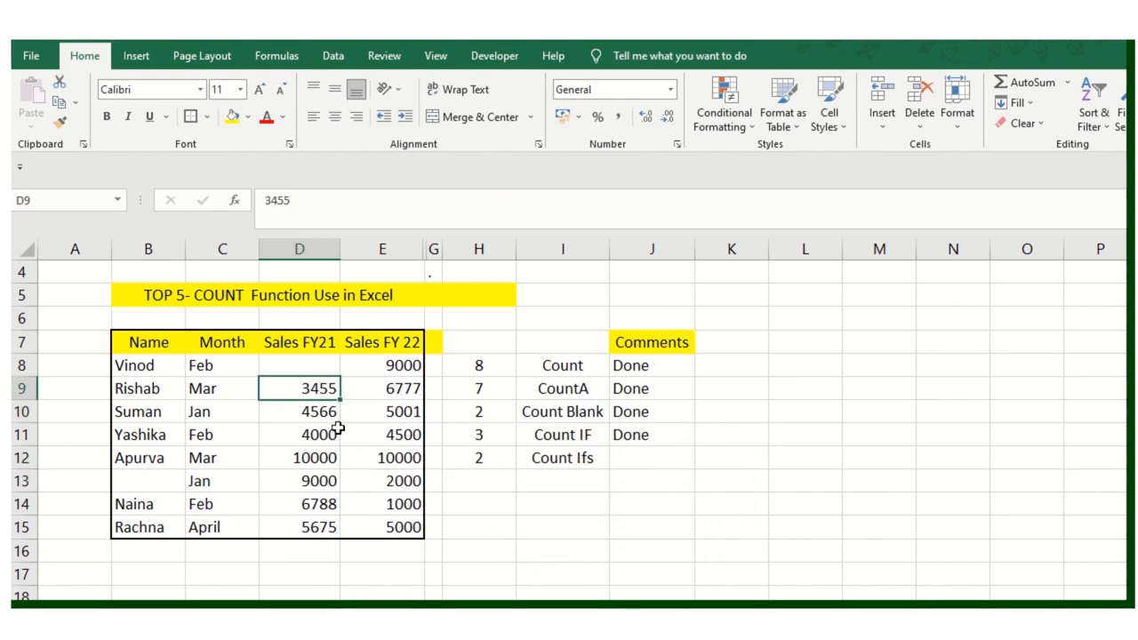
type("4")
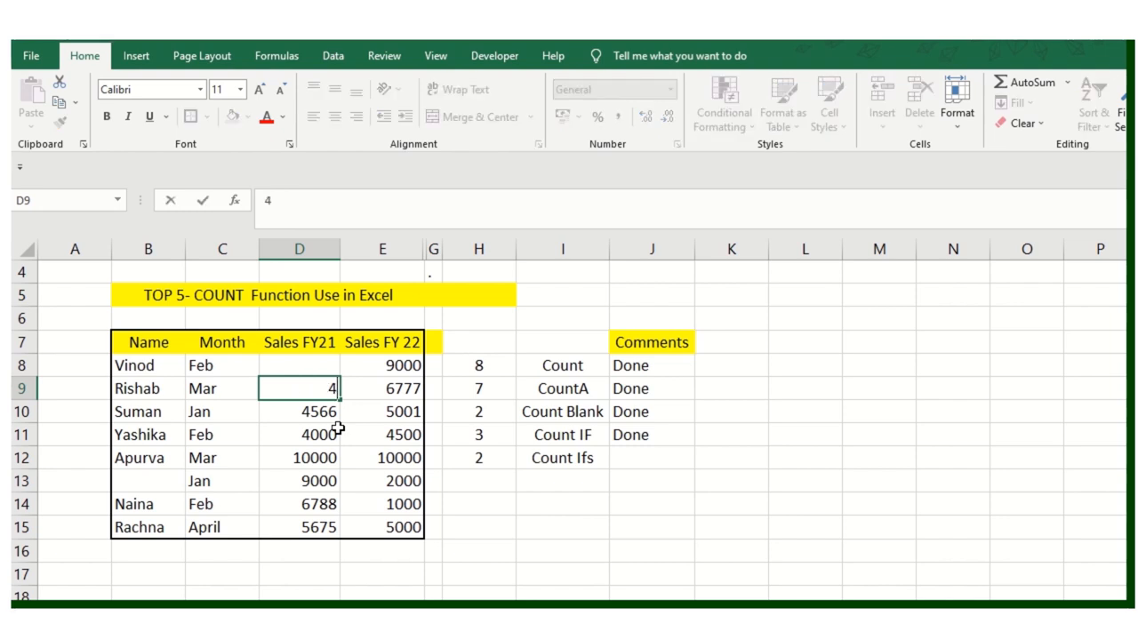
type("00")
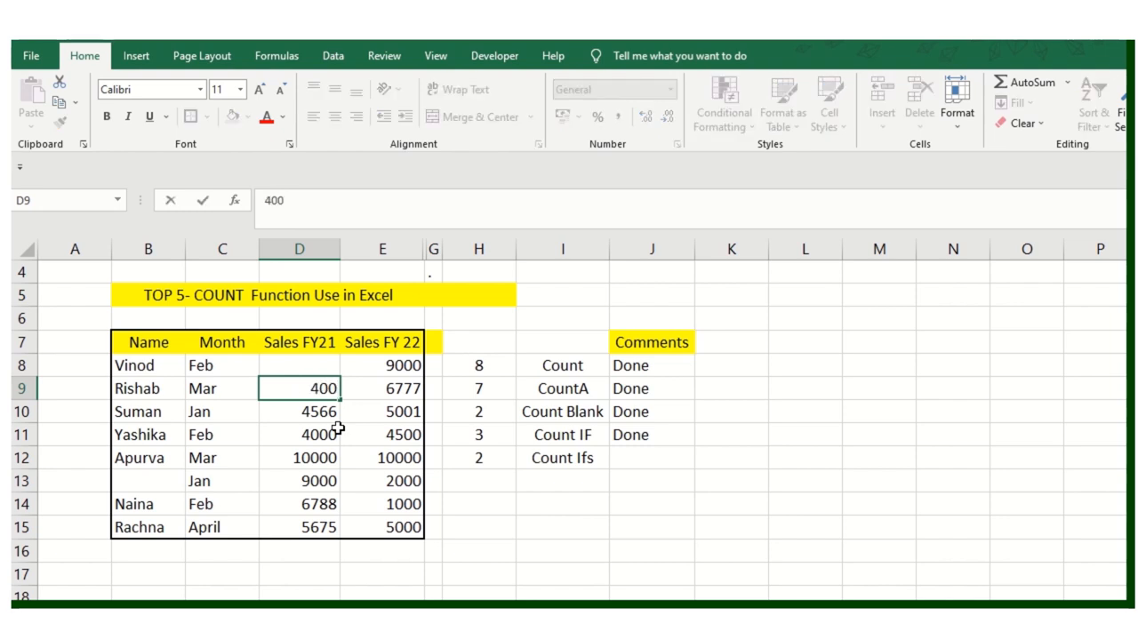